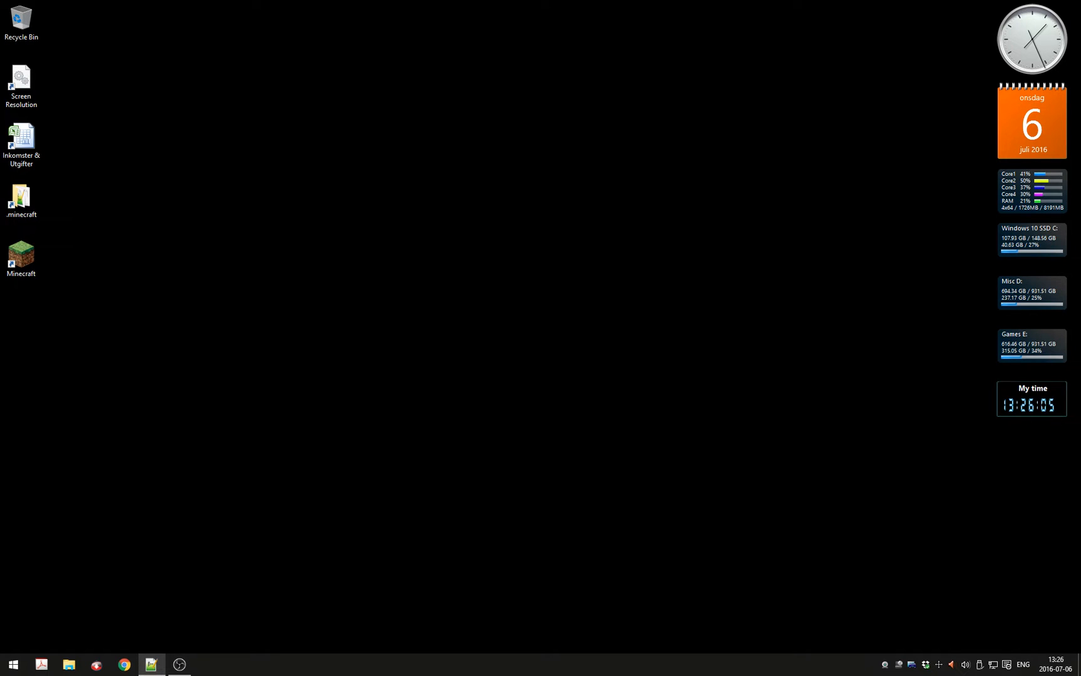
mouse_move(369, 563)
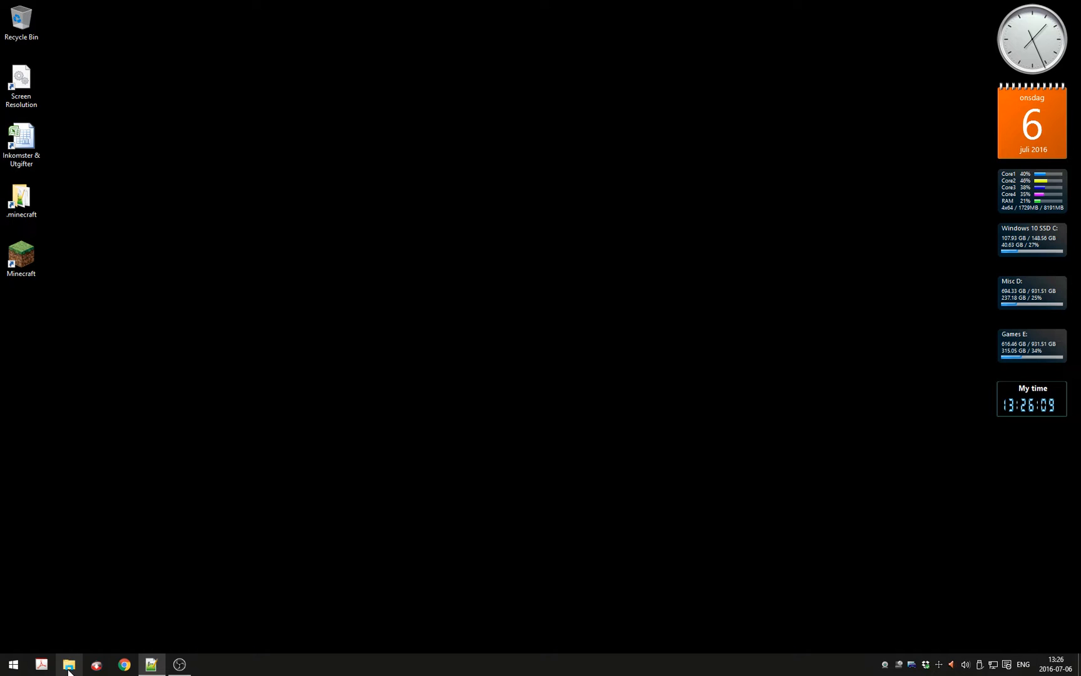
mouse_move(68, 665)
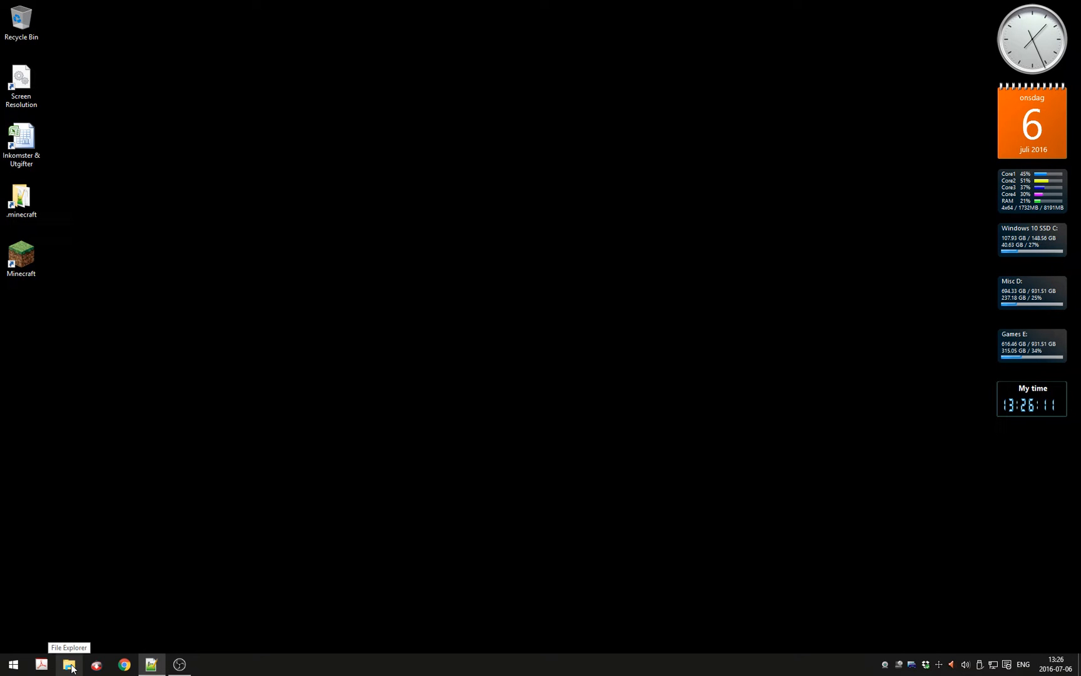
Bring up File Explorer on This PC and look over its devices, drives and navigation tree.
left_click(69, 664)
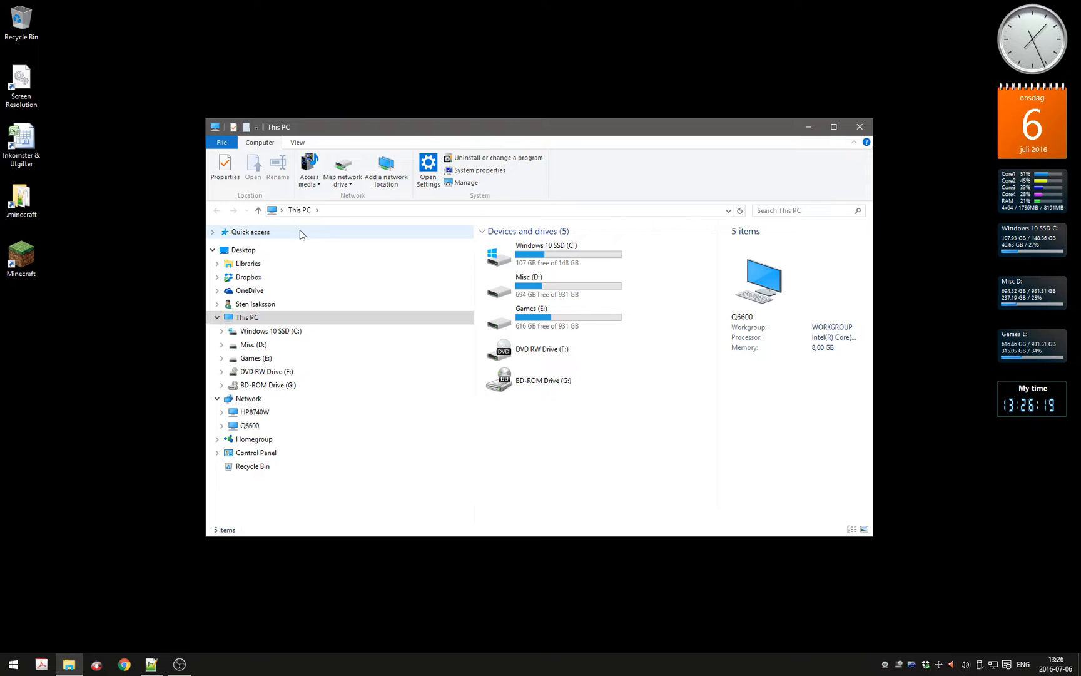
mouse_move(301, 334)
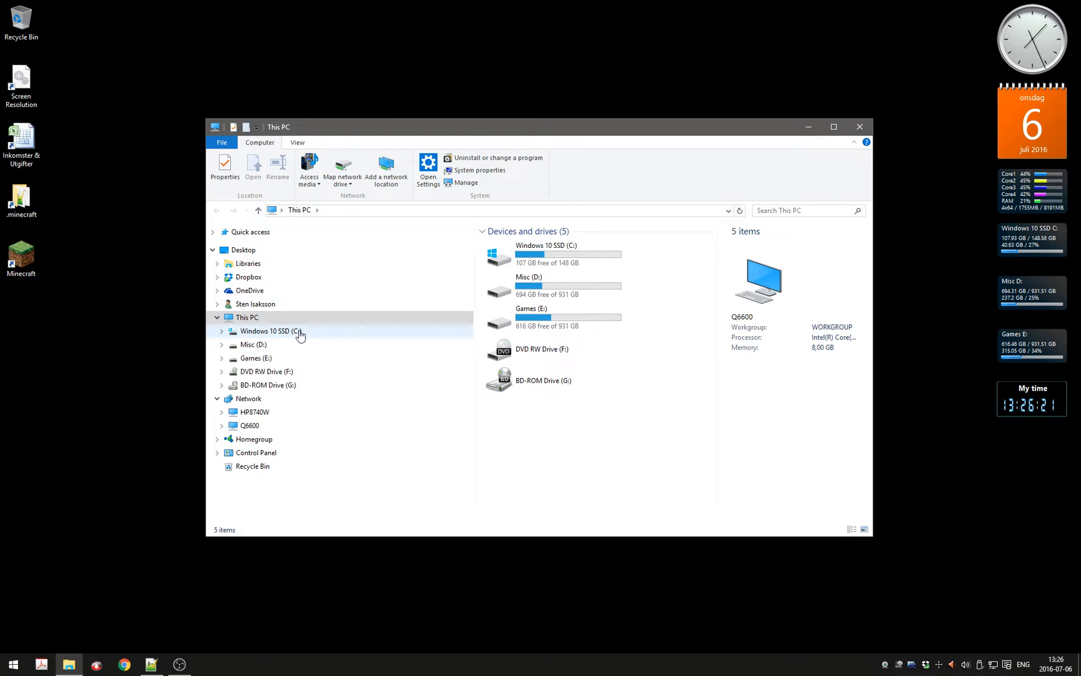
left_click(247, 317)
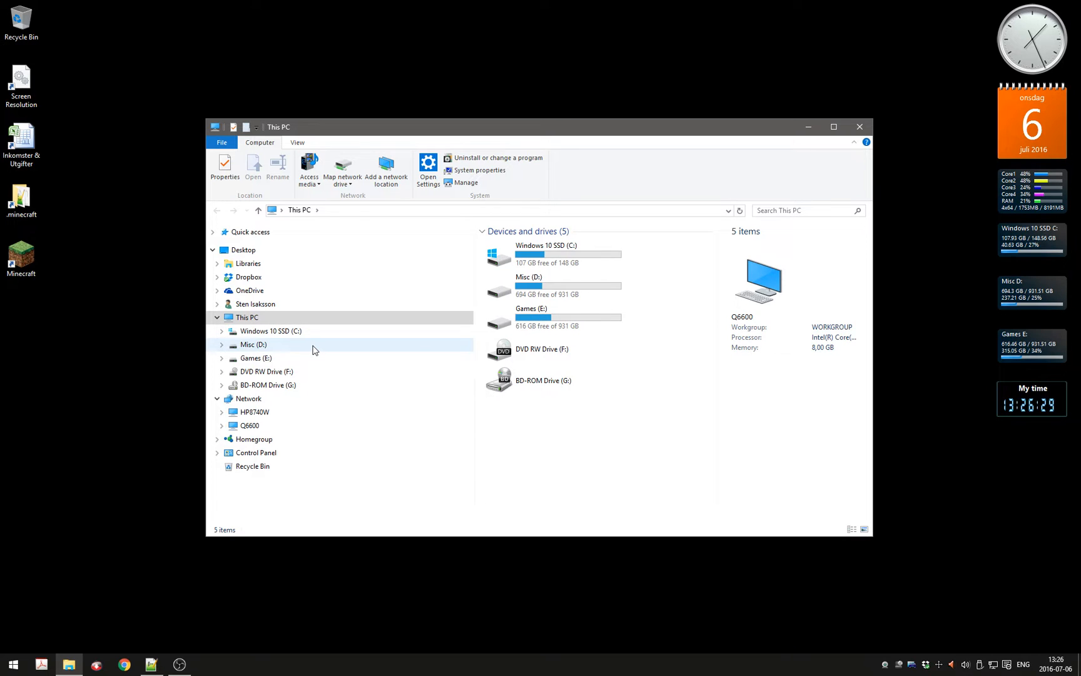
mouse_move(319, 345)
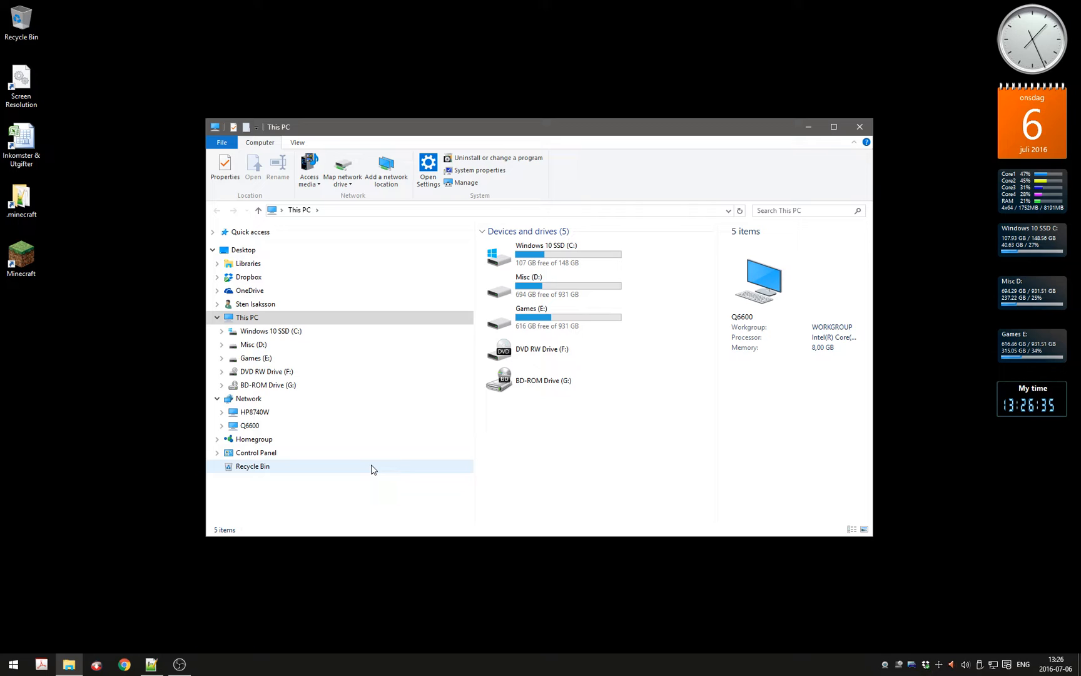
left_click(255, 356)
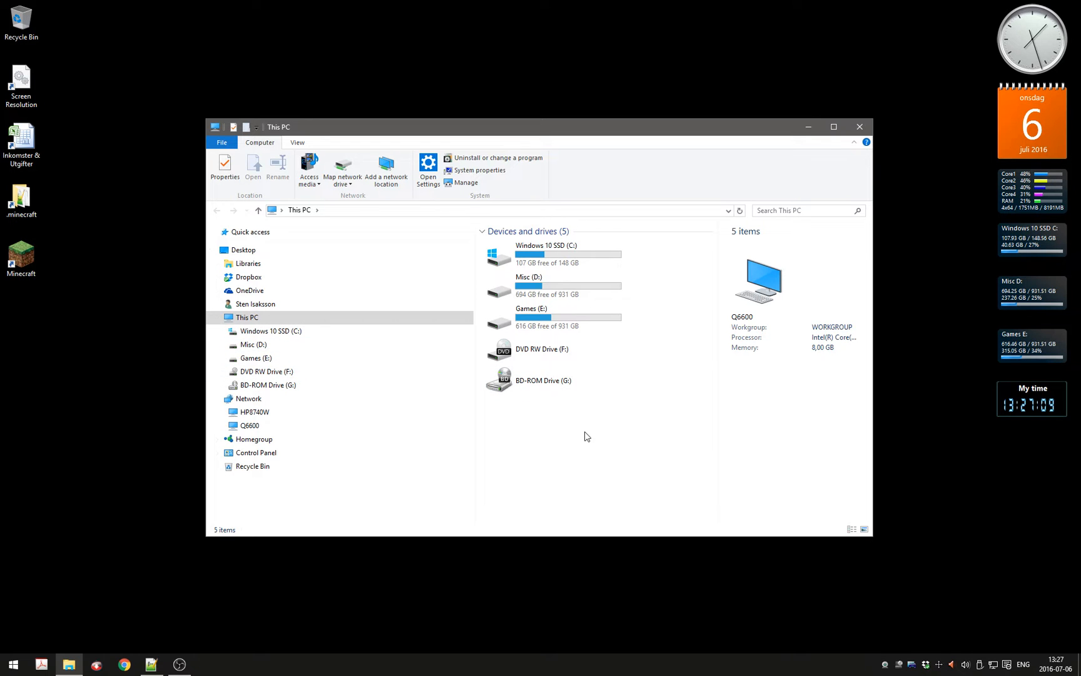
Search Start for regedit and launch Registry Editor from the results.
left_click(12, 665)
type("regedit")
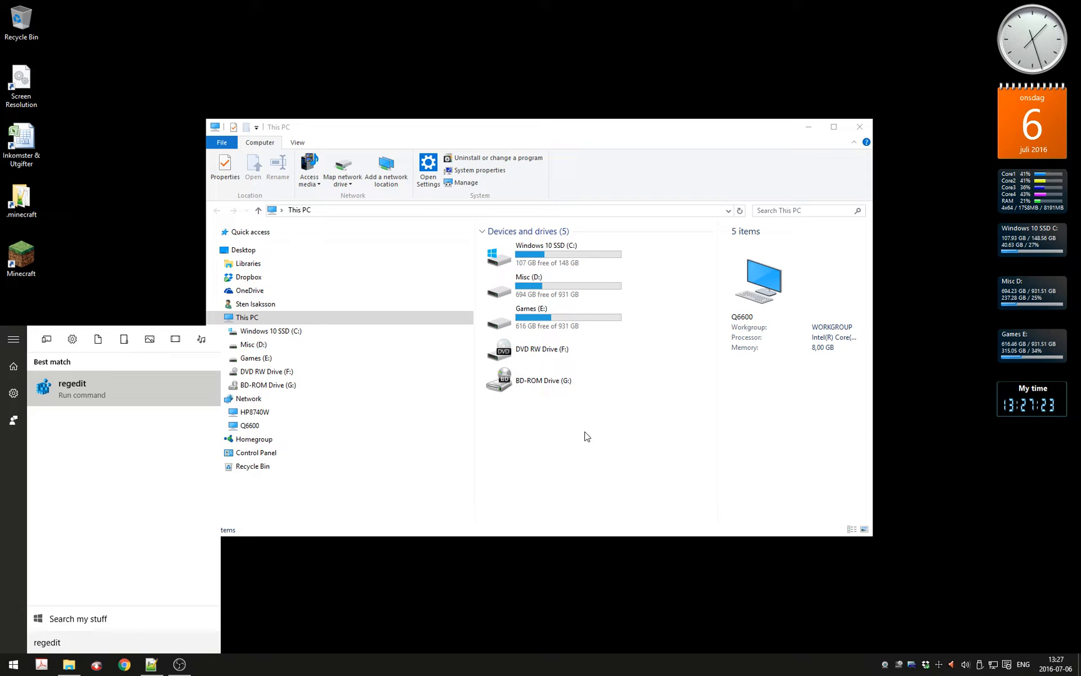
left_click(71, 383)
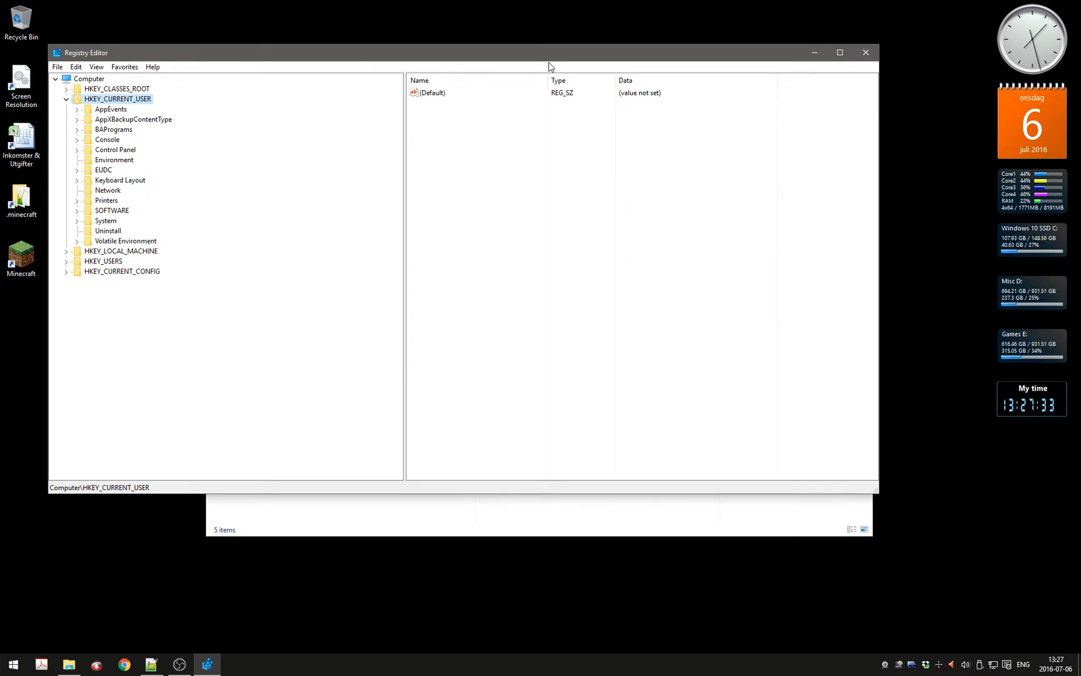
Collapse HKEY_CURRENT_USER and expand HKEY_LOCAL_MACHINE to list its SOFTWARE subkeys.
left_click(67, 665)
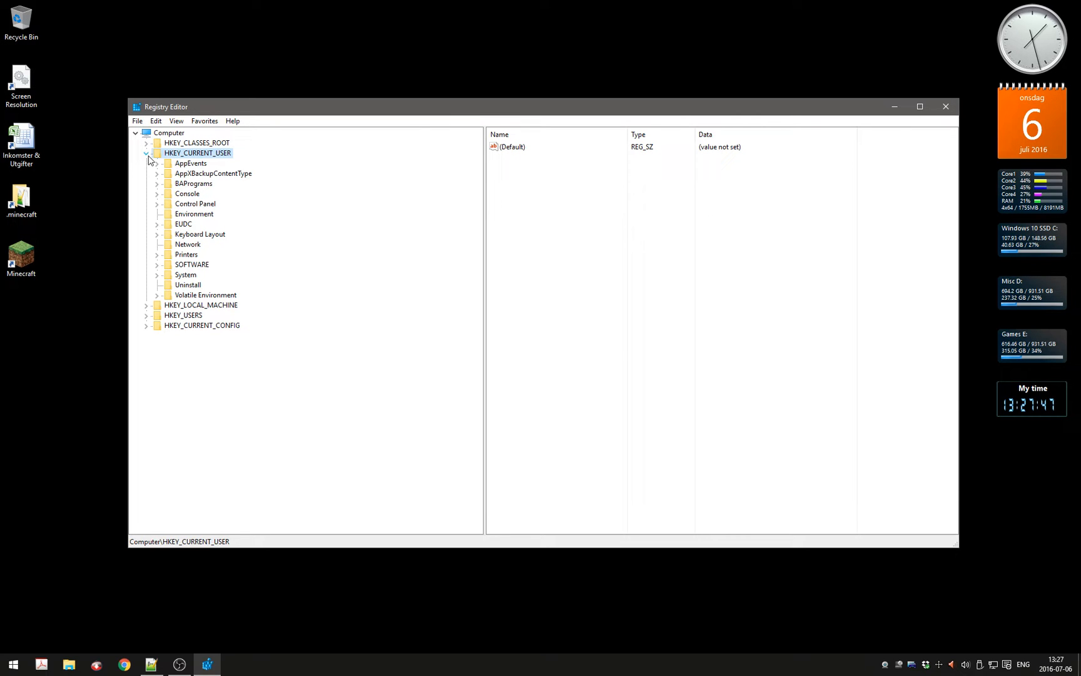
left_click(146, 153)
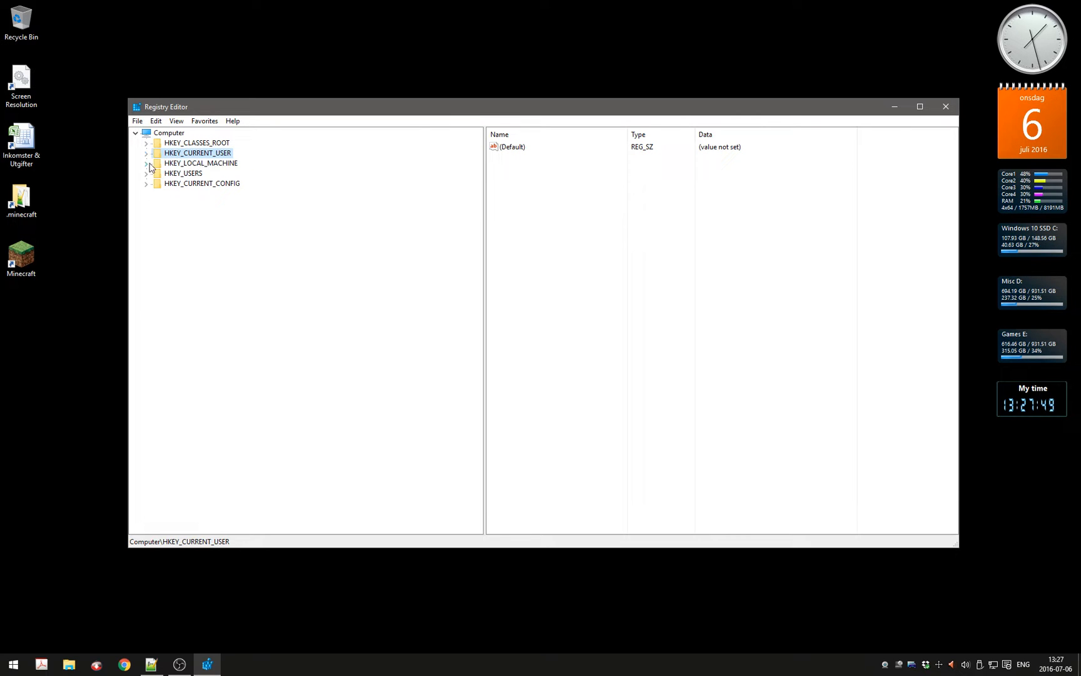
left_click(200, 162)
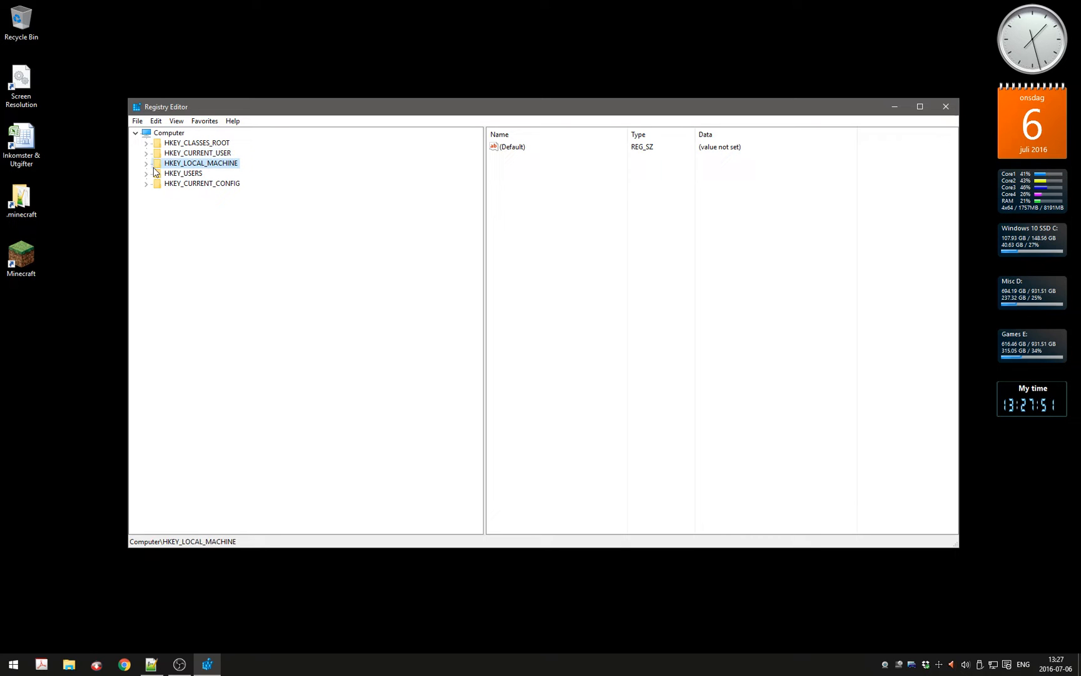
left_click(145, 162)
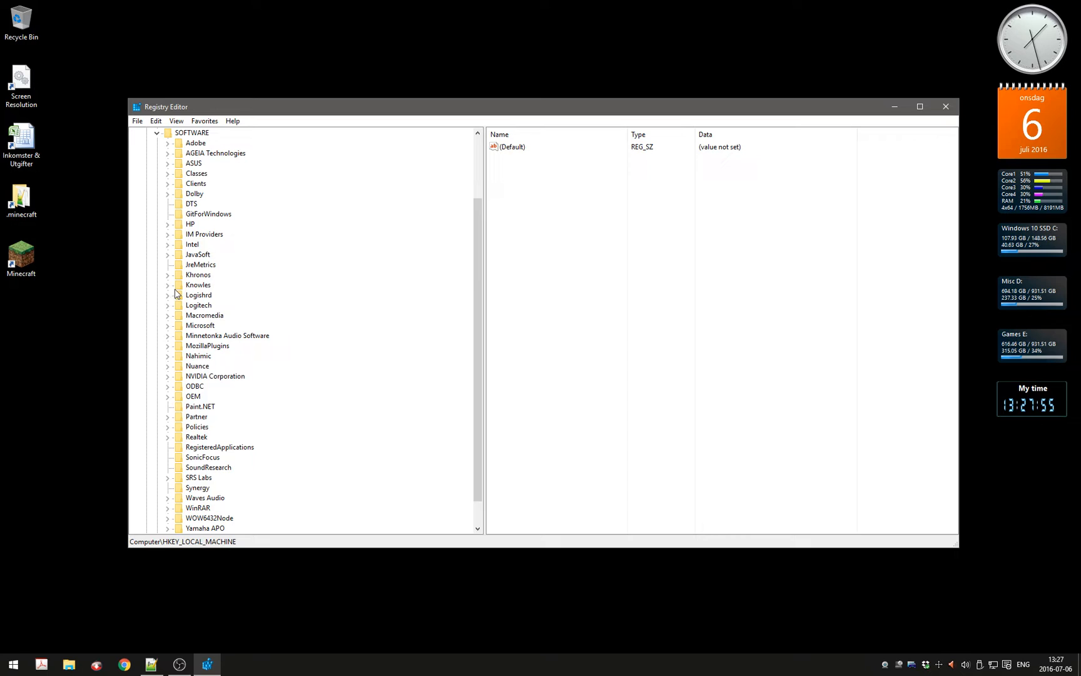
Expand SOFTWARE\Microsoft\Windows\CurrentVersion down to the Explorer subkeys.
scroll("down", 3)
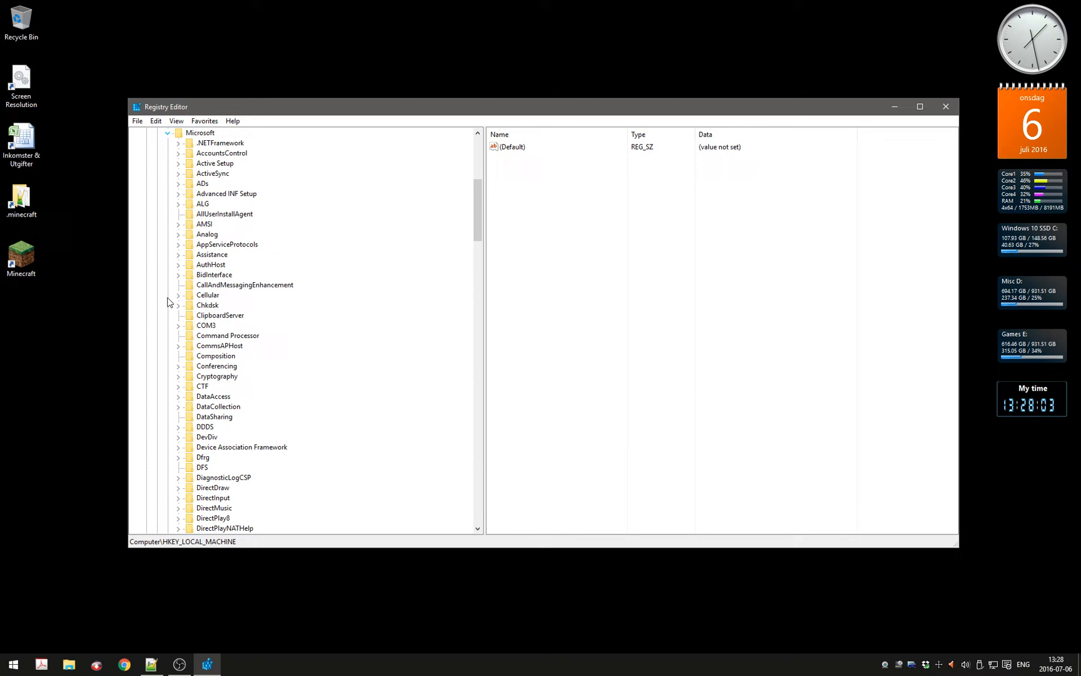
scroll("down", 3)
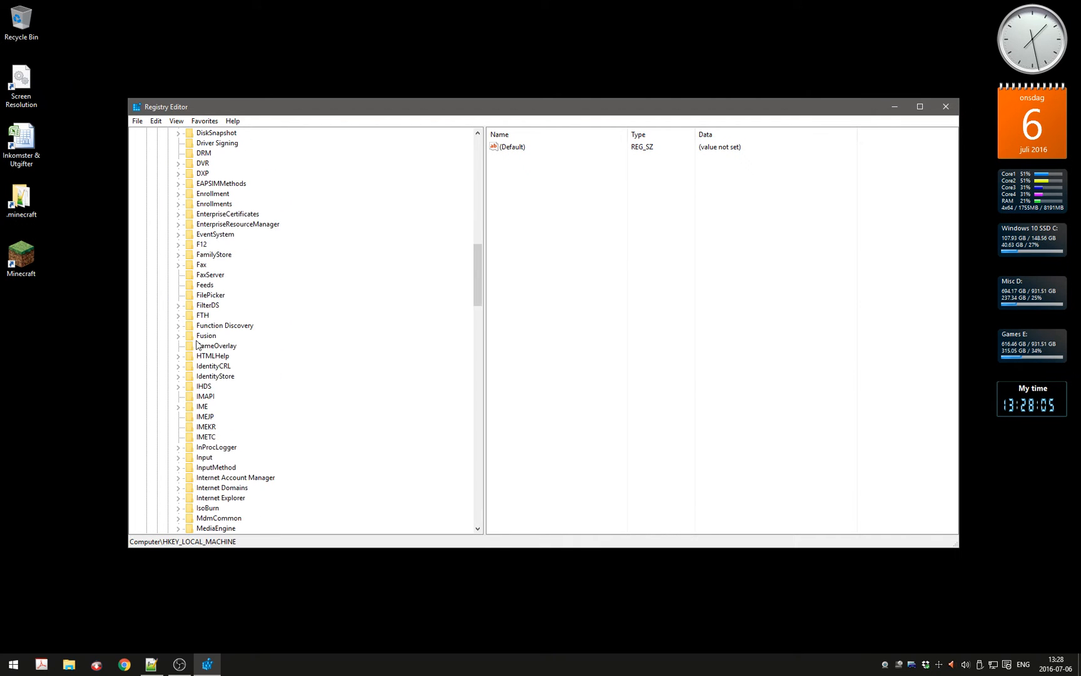
scroll("down", 3)
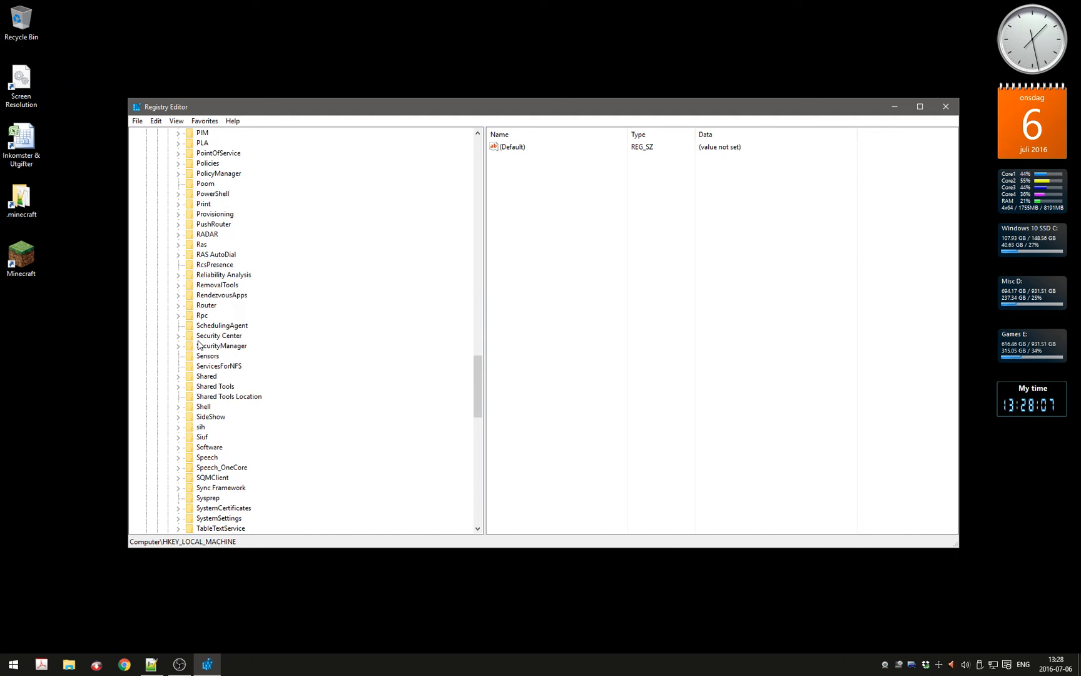
scroll("down", 3)
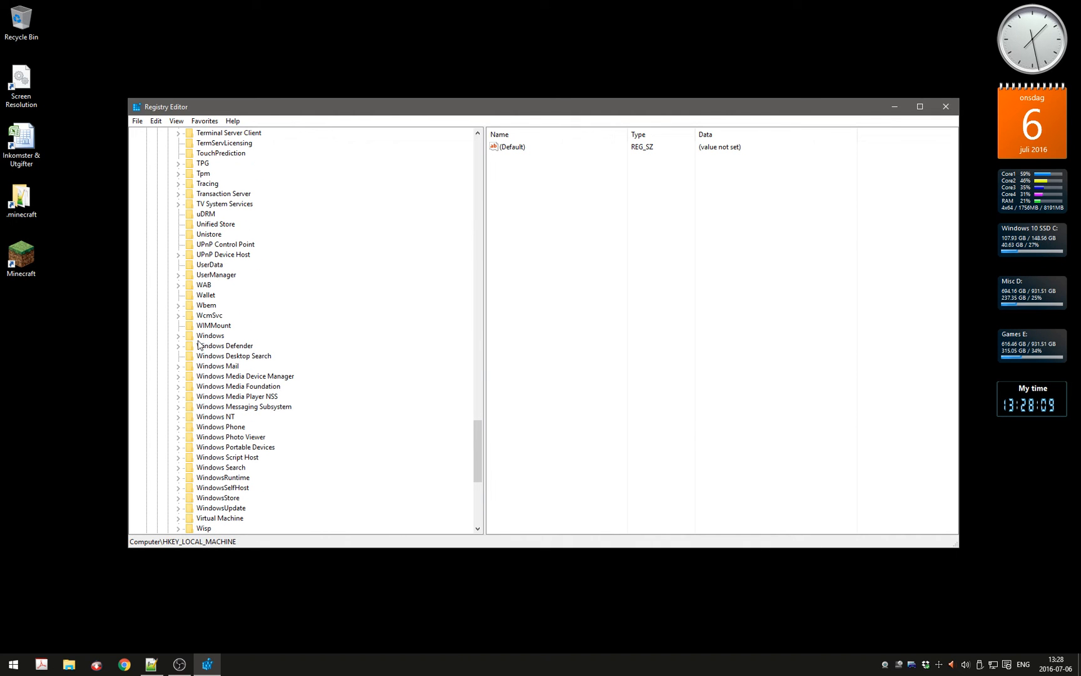
left_click(179, 336)
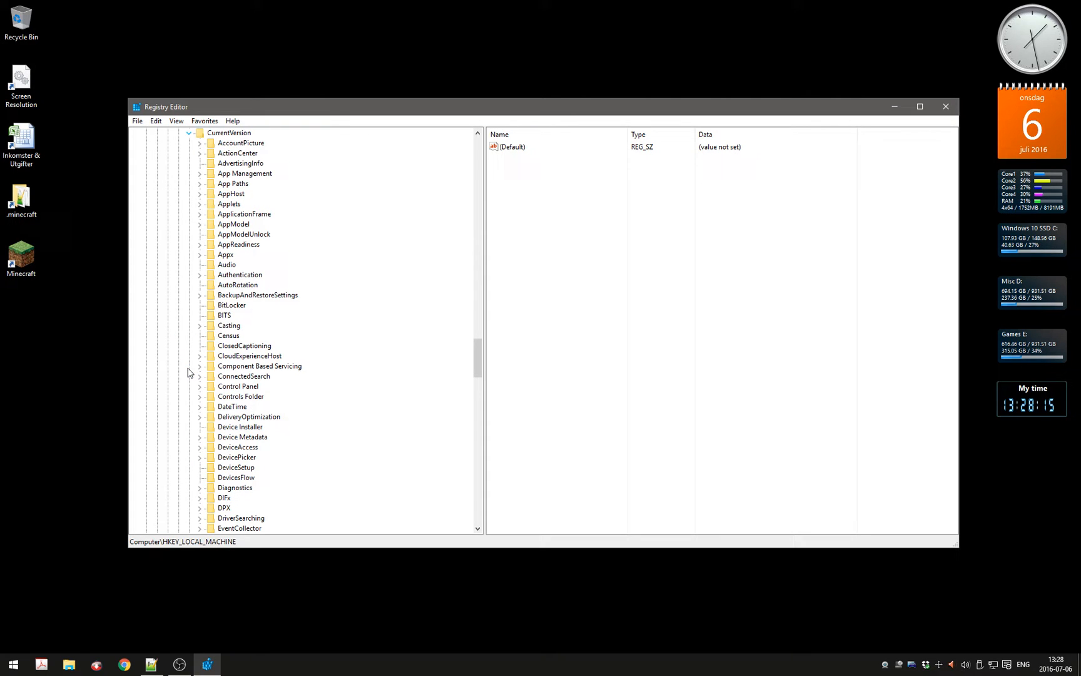
mouse_move(199, 388)
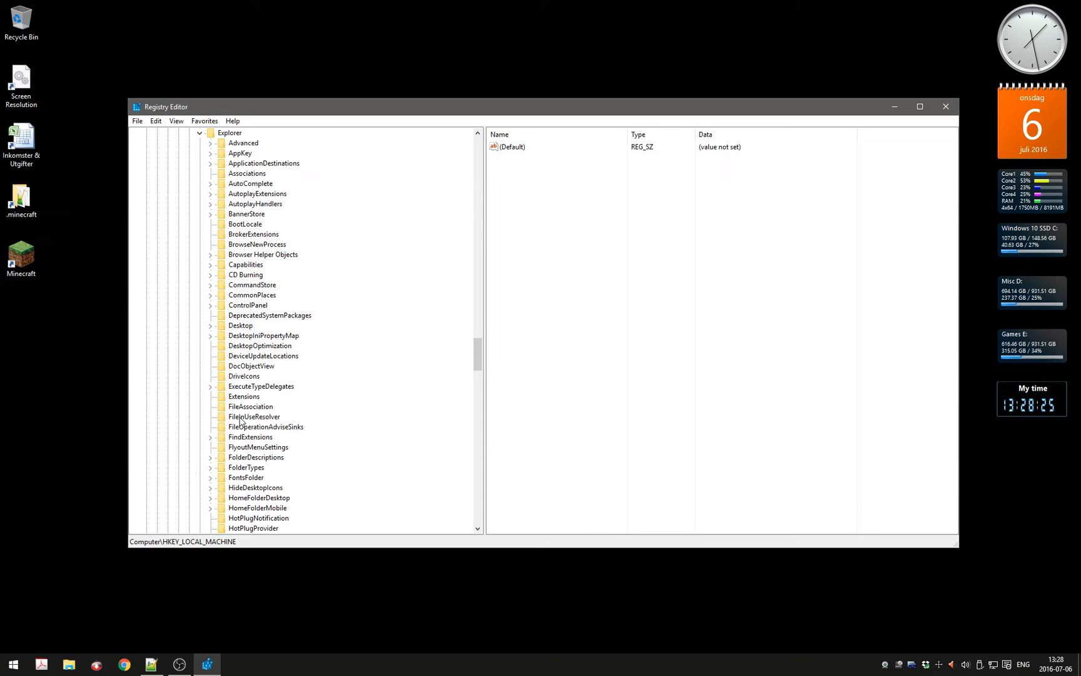
mouse_move(214, 305)
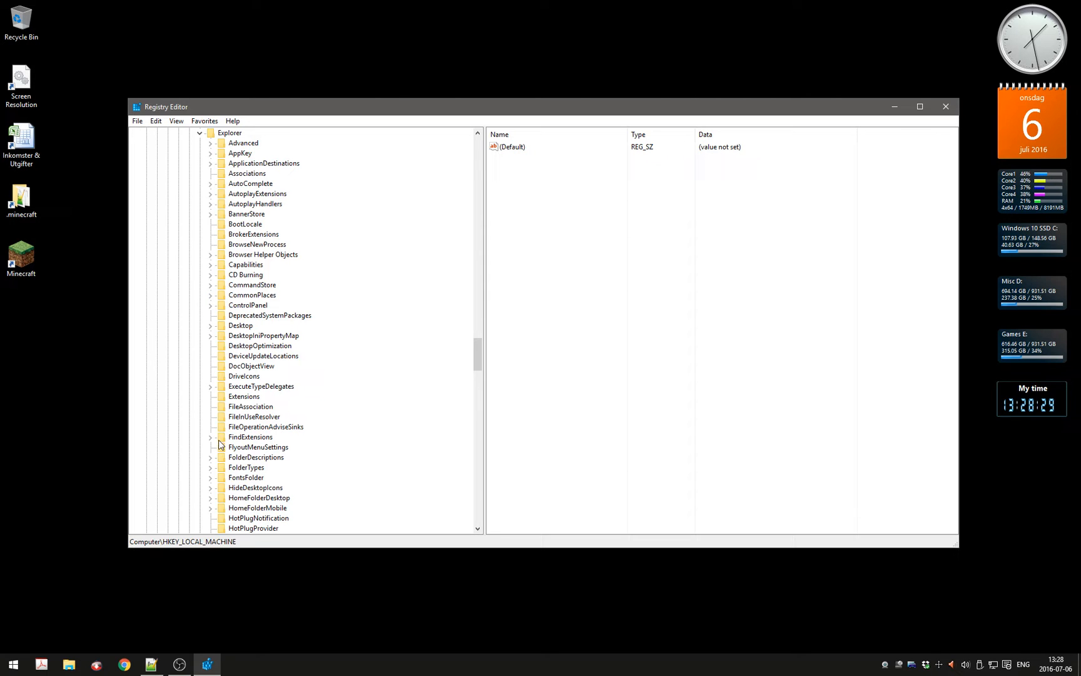
Expand FolderDescriptions and select the Local Pictures {0ddd015d-…} key to show its values.
left_click(210, 457)
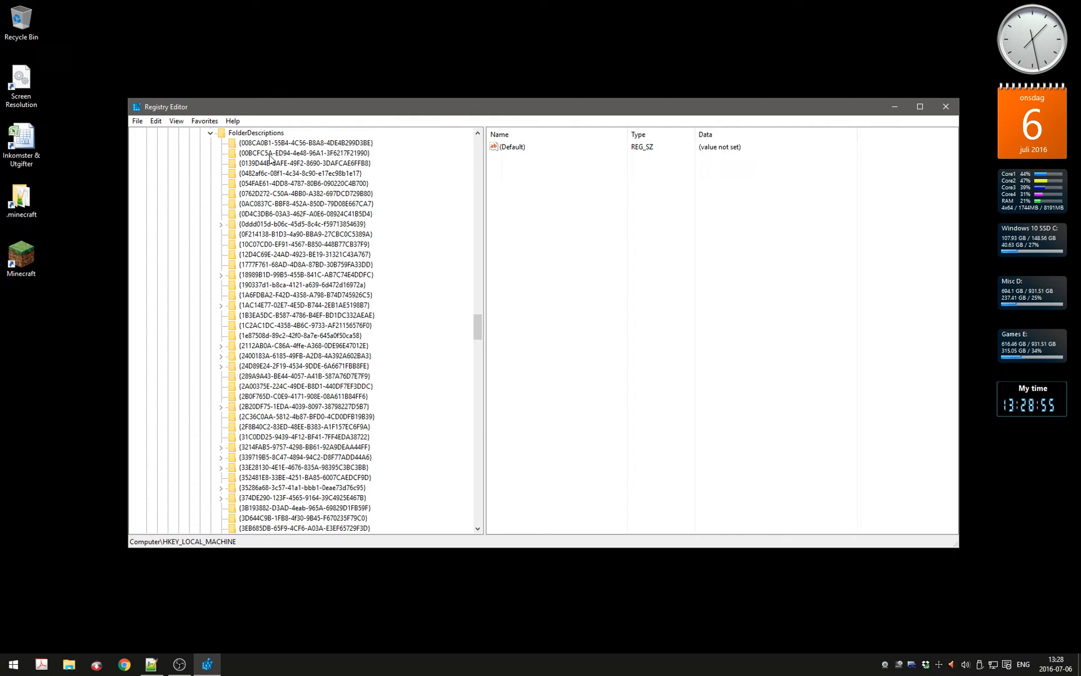
mouse_move(272, 220)
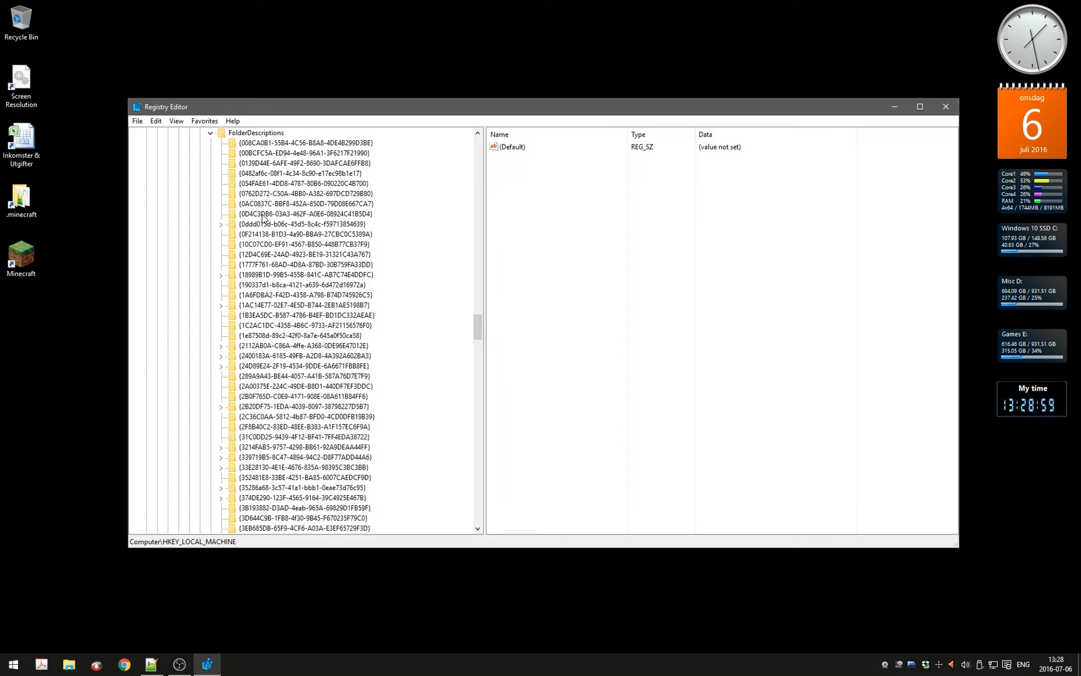
left_click(299, 224)
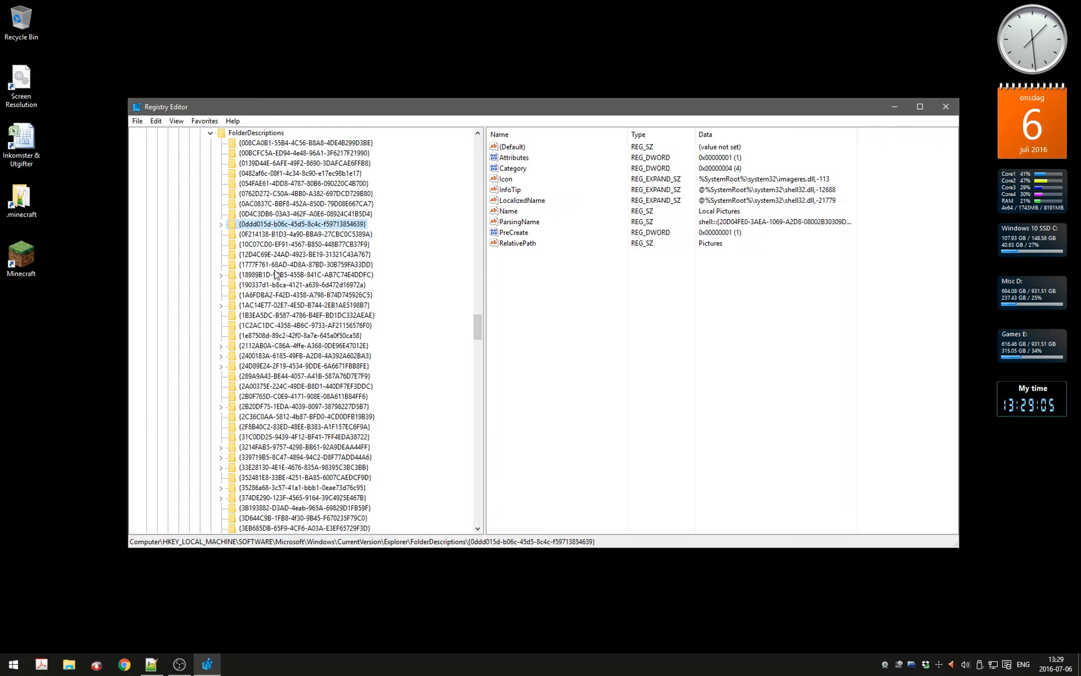
In the Local Pictures PropertyBag, confirm ThisPCPolicy value data stays Hide.
left_click(222, 224)
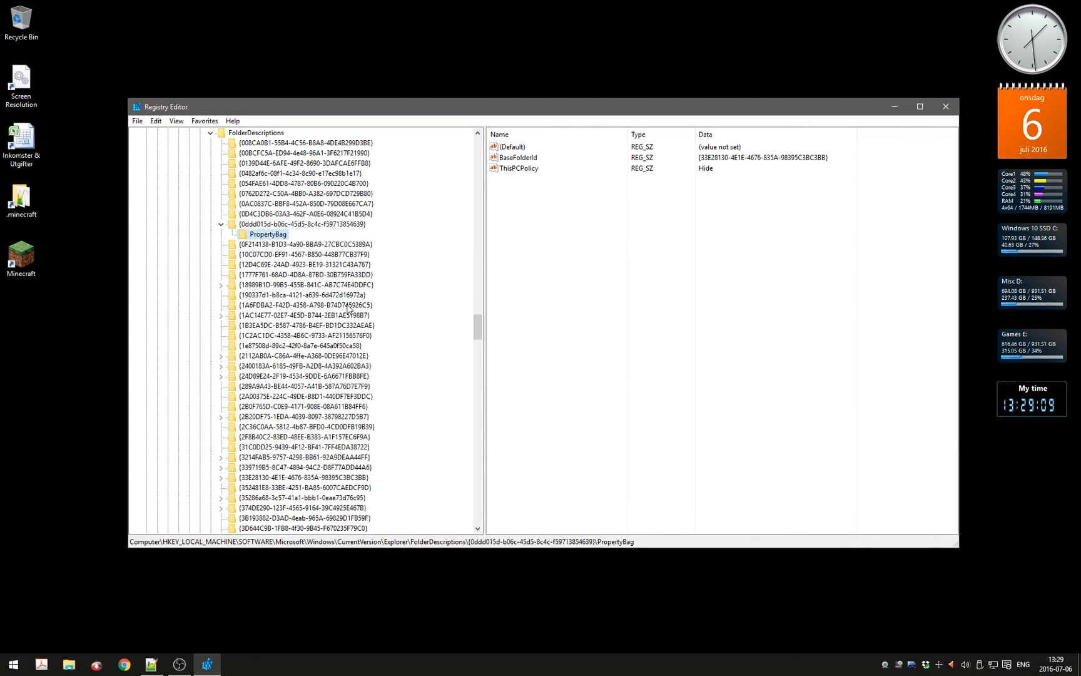
left_click(518, 168)
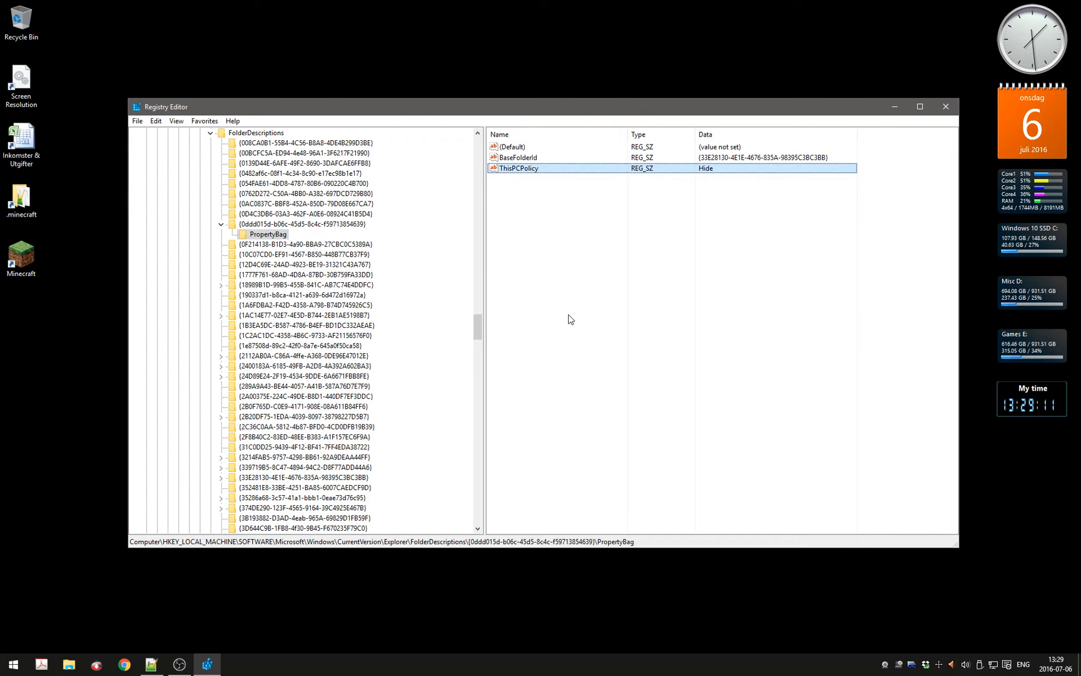
mouse_move(589, 219)
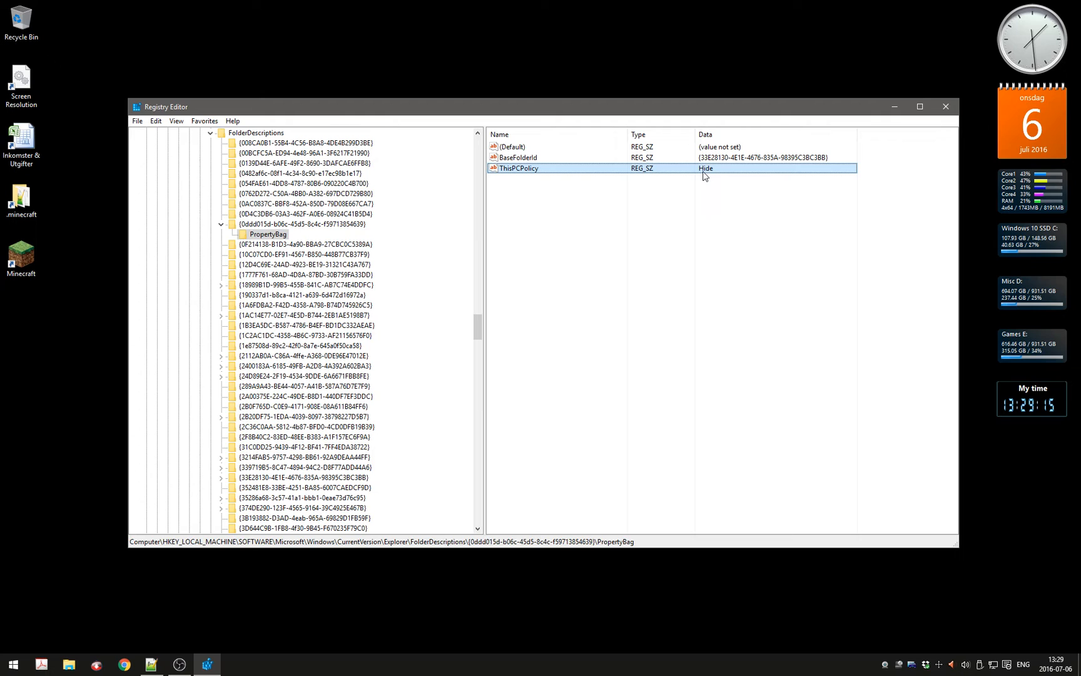
mouse_move(702, 260)
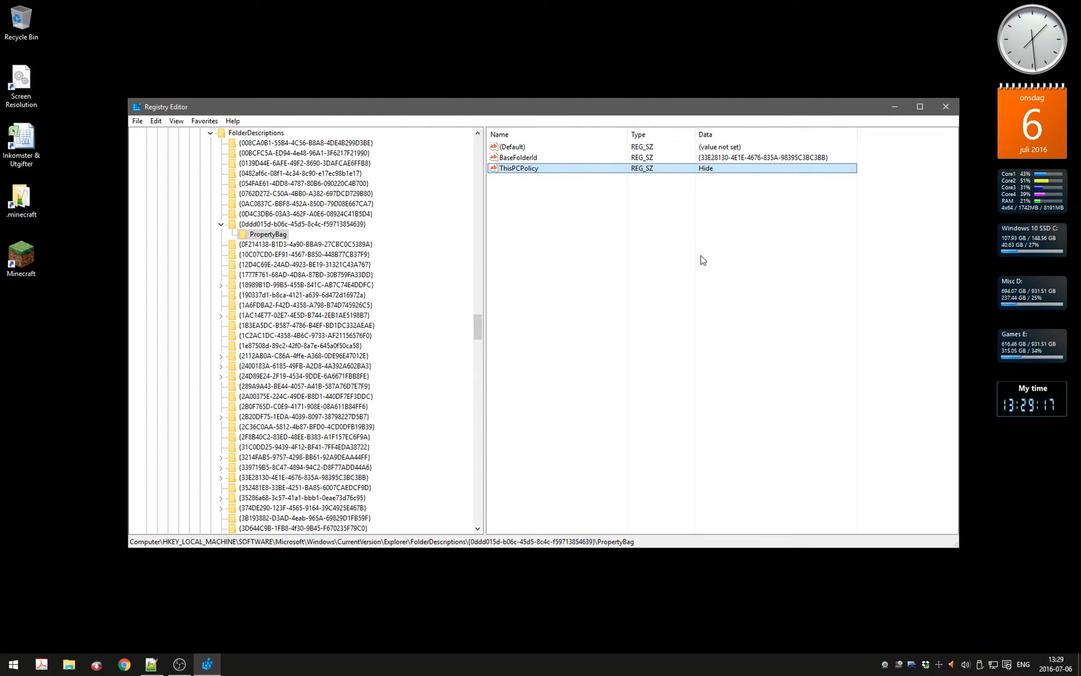
mouse_move(711, 221)
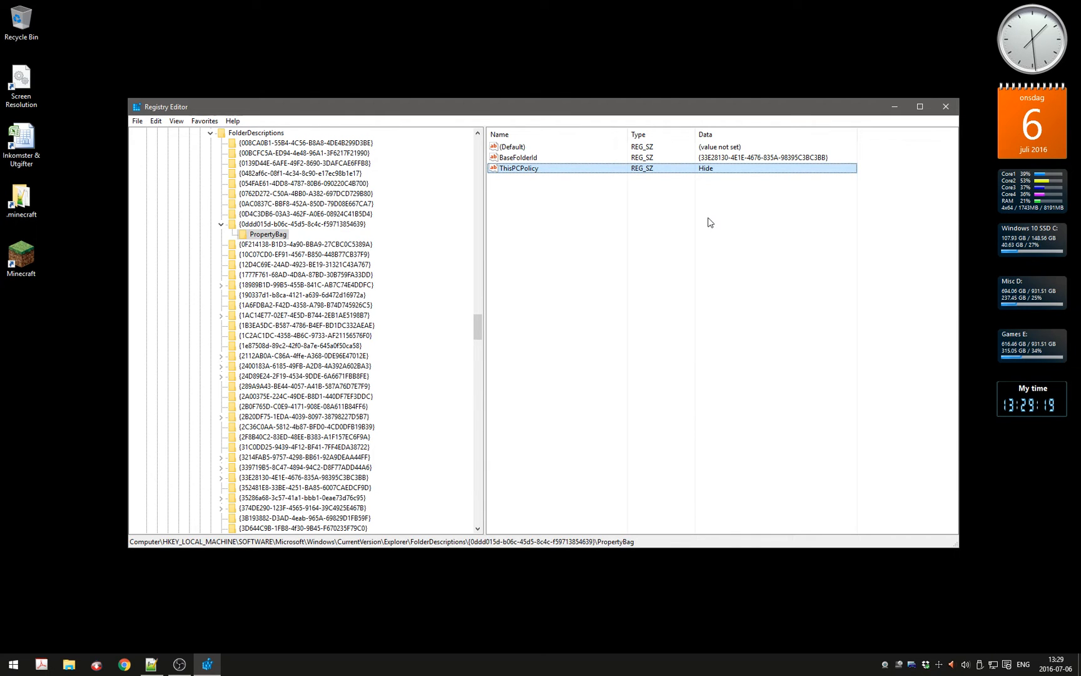
mouse_move(512, 171)
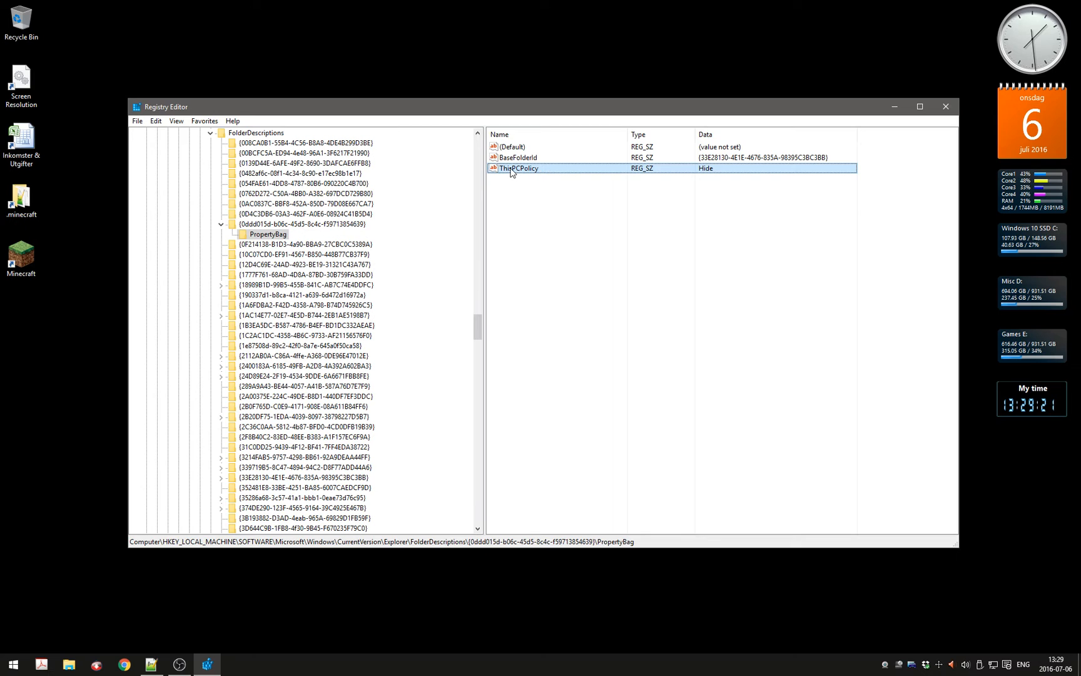
double_click(518, 168)
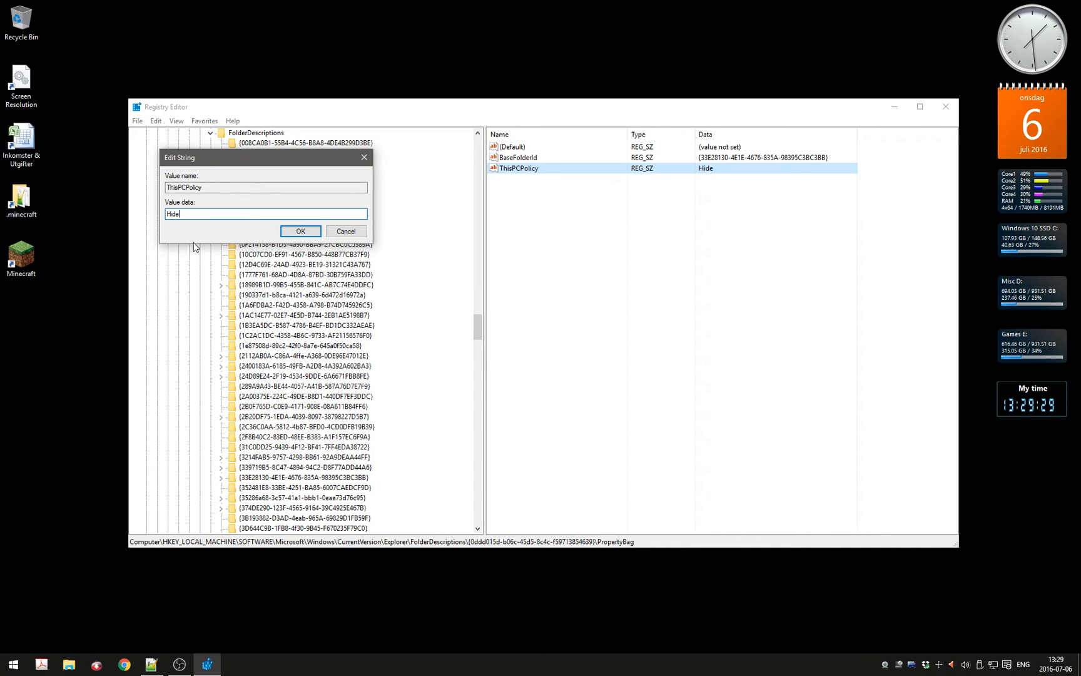
left_click(300, 232)
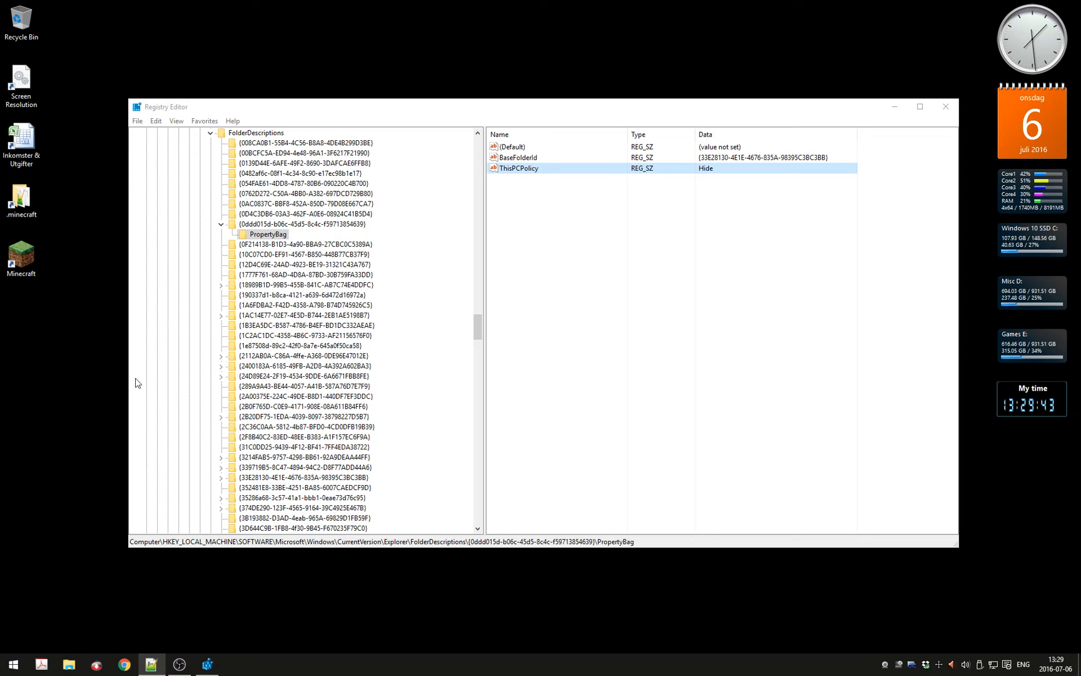
mouse_move(236, 304)
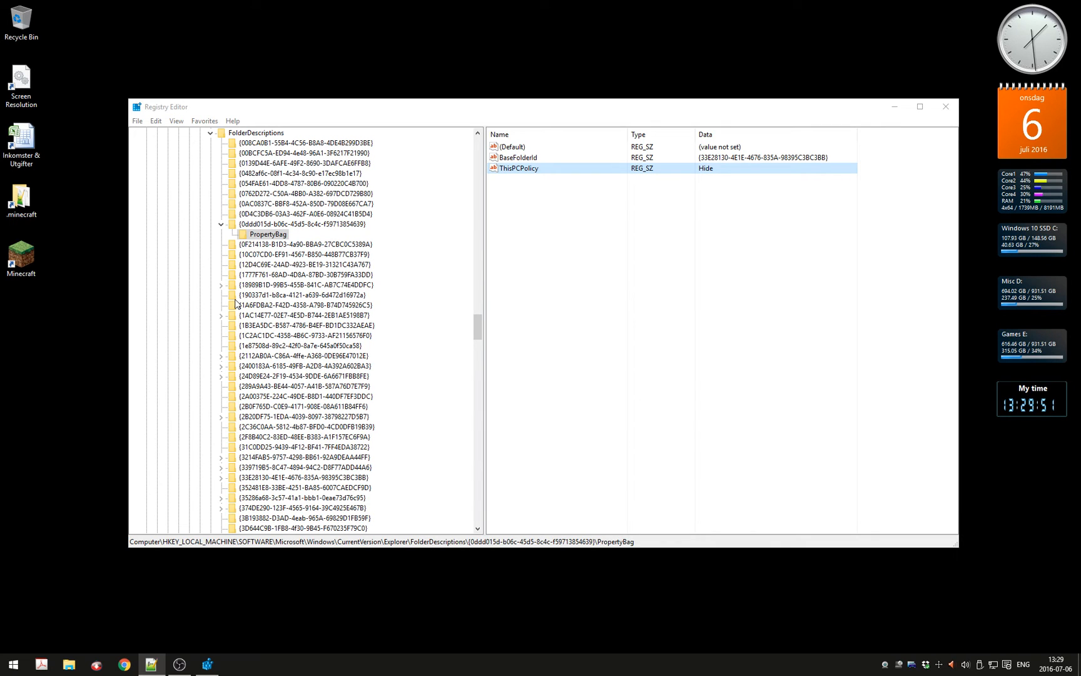
In the Local Videos {35286a68-…} PropertyBag, confirm ThisPCPolicy value data stays Hide.
scroll("down", 3)
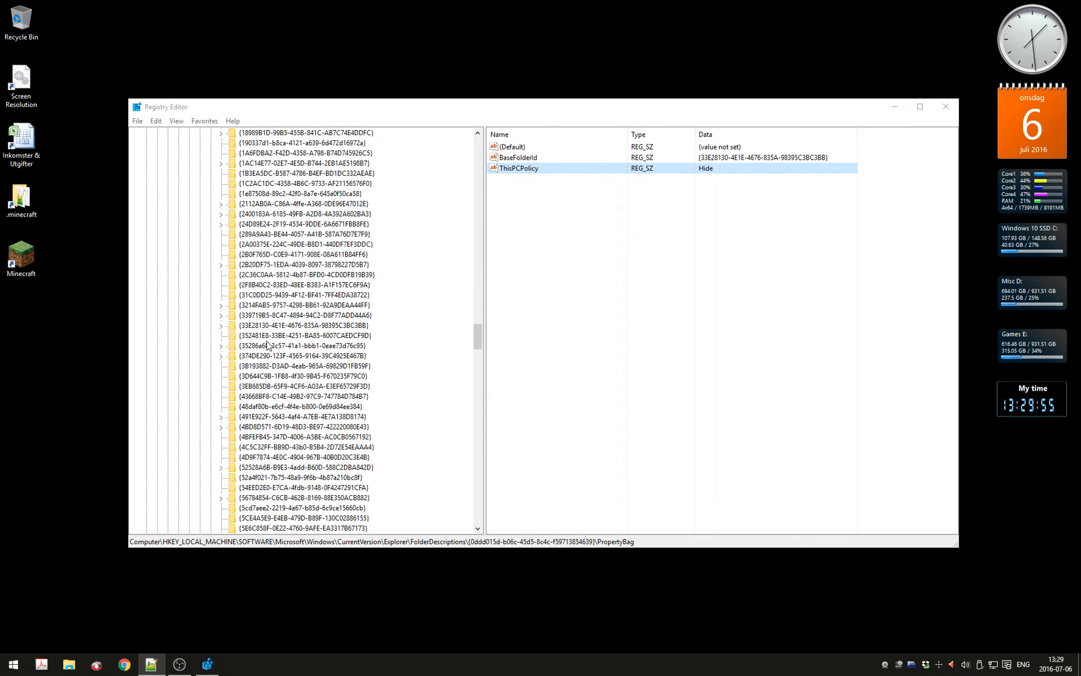
left_click(297, 345)
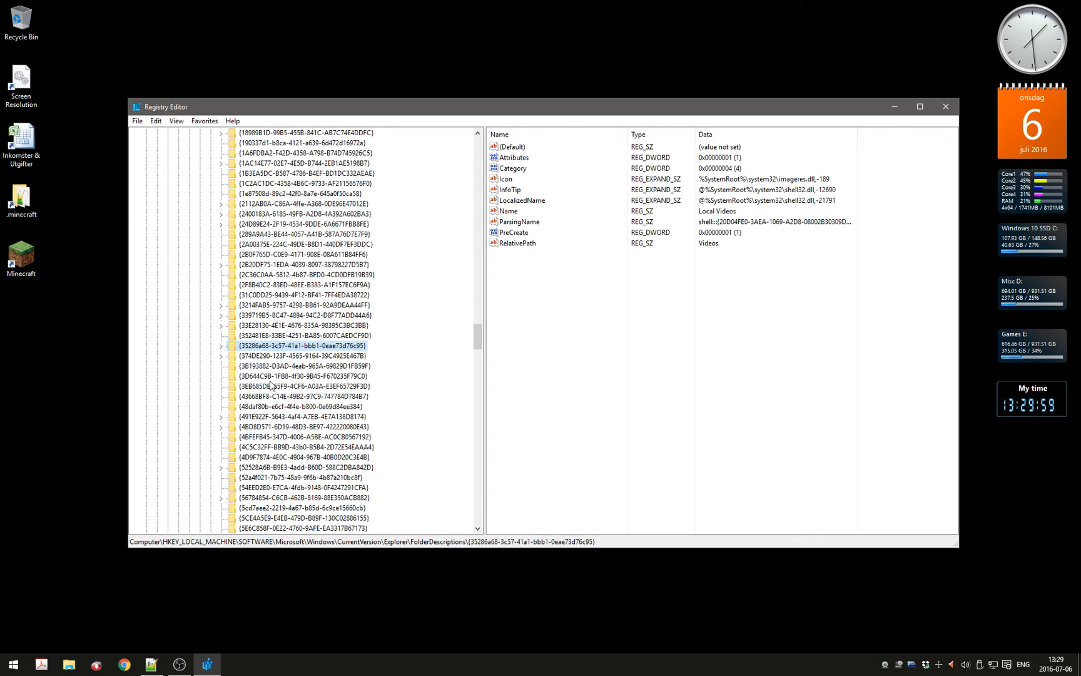
left_click(220, 346)
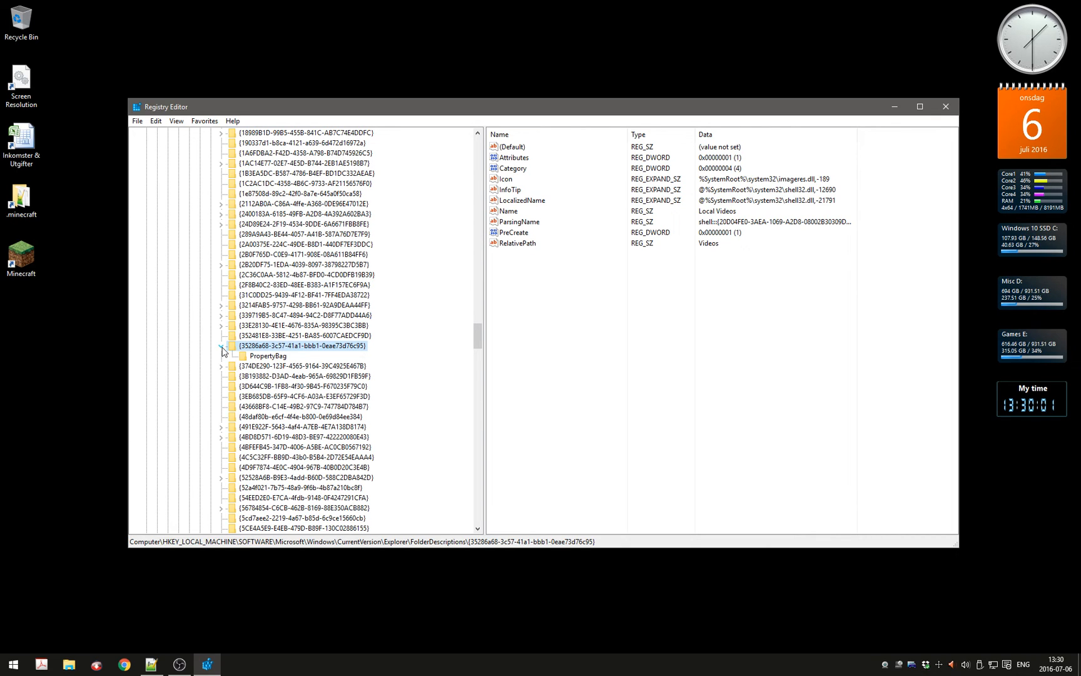
left_click(268, 356)
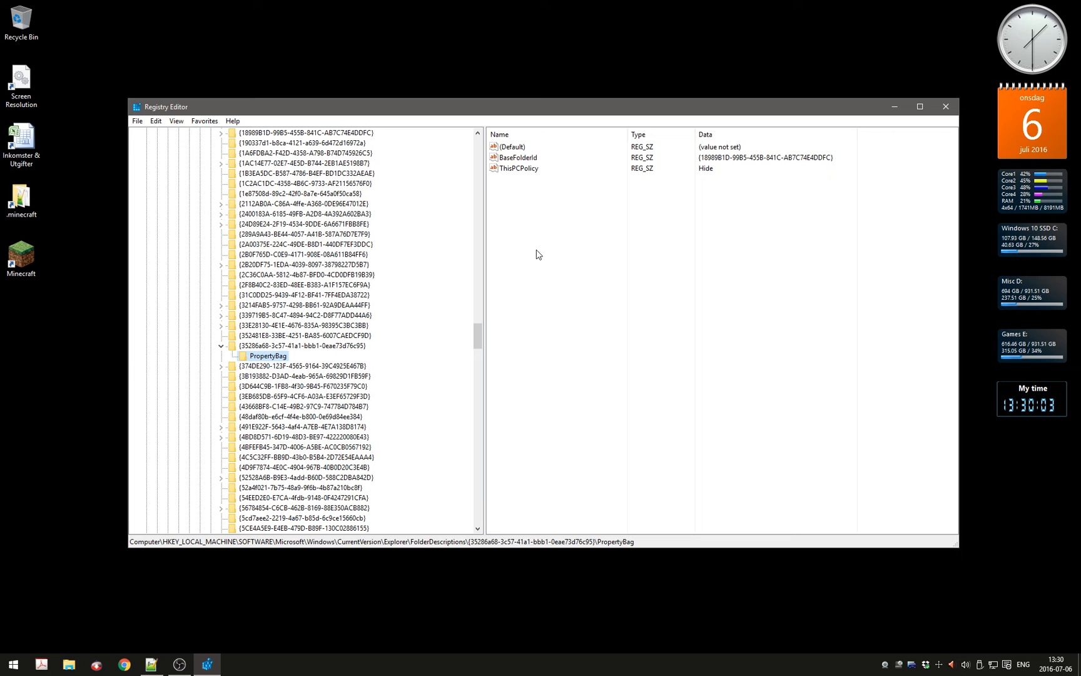
double_click(518, 168)
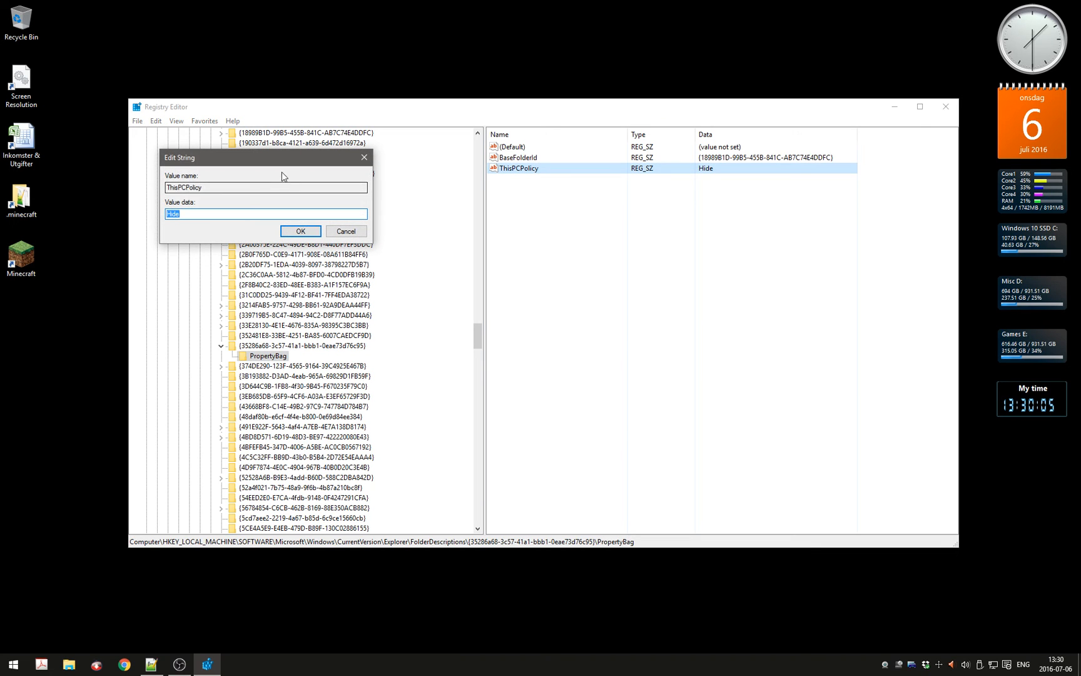
left_click(300, 231)
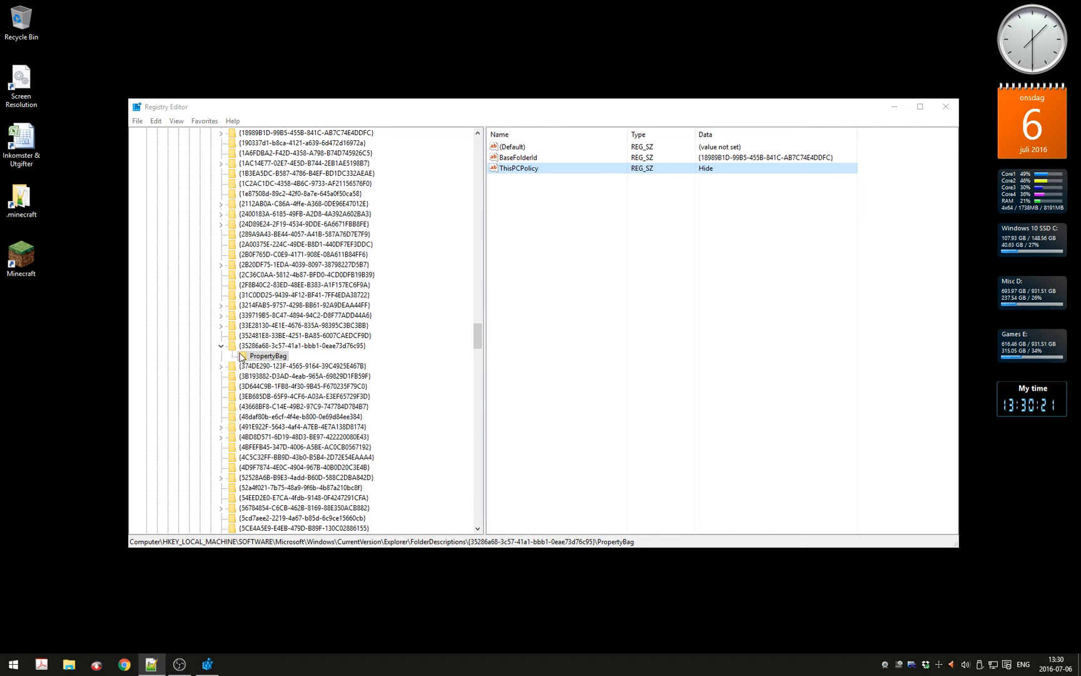
In the Desktop {B4BFCC3A-…} PropertyBag, select the ThisPCPolicy value reading Hide beside NoCustomize.
scroll("down", 3)
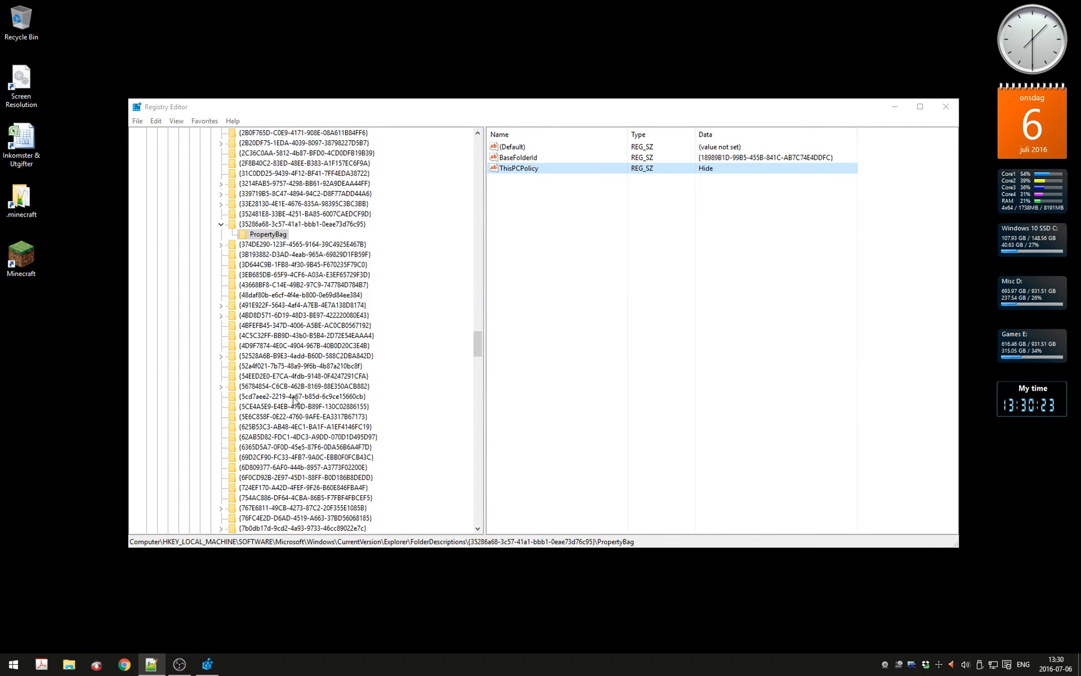
scroll("down", 3)
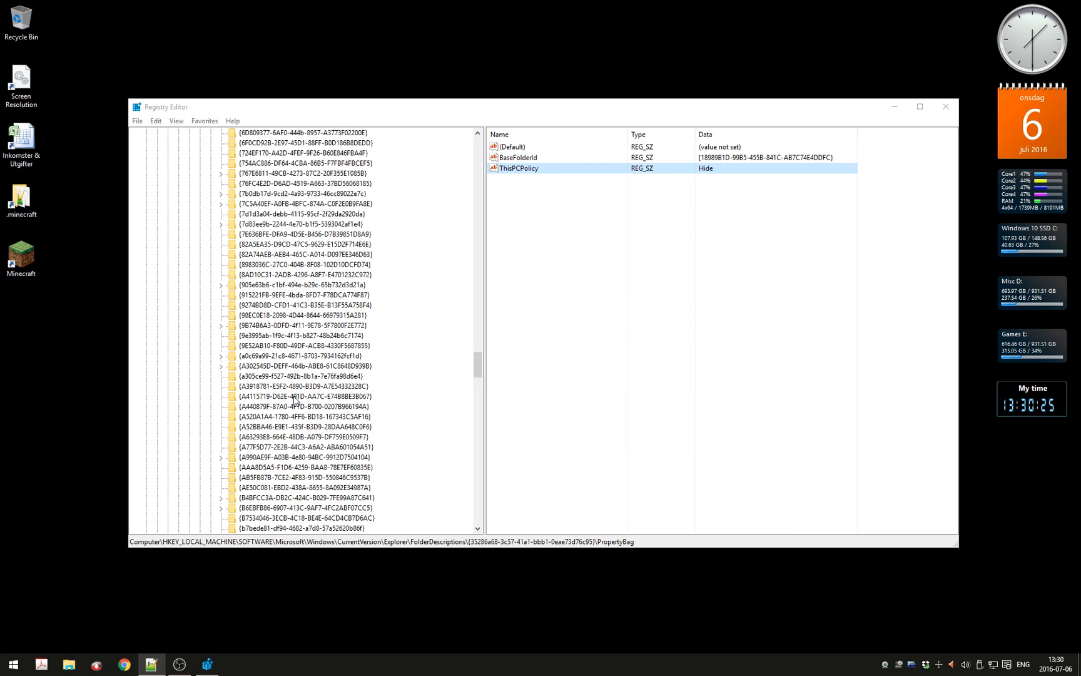
scroll("down", 3)
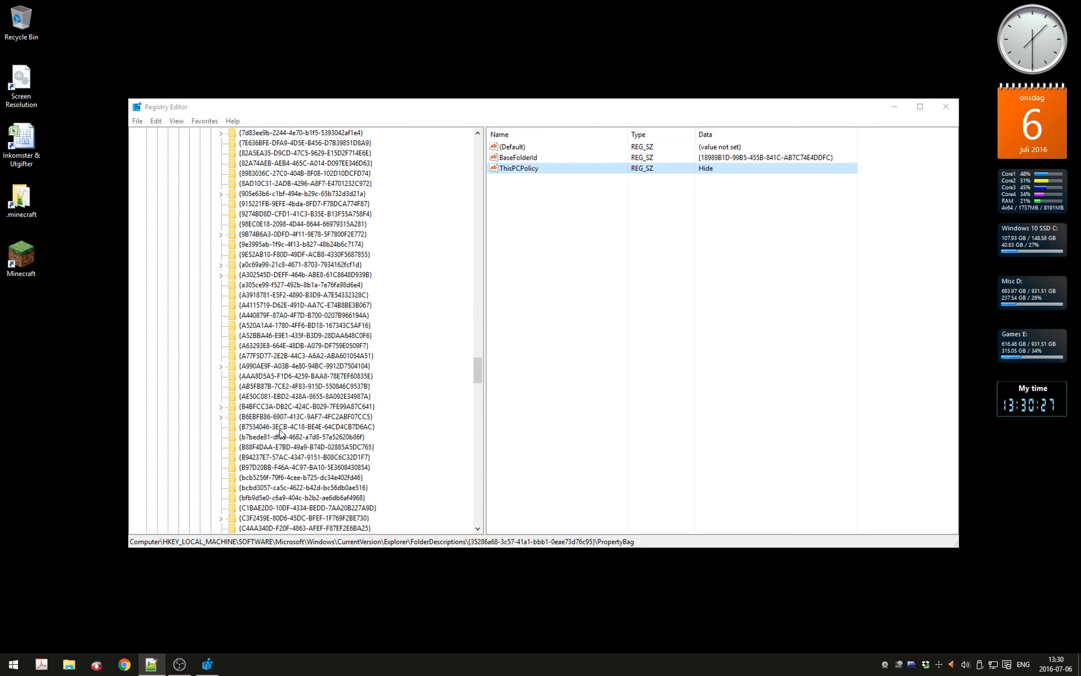
left_click(303, 406)
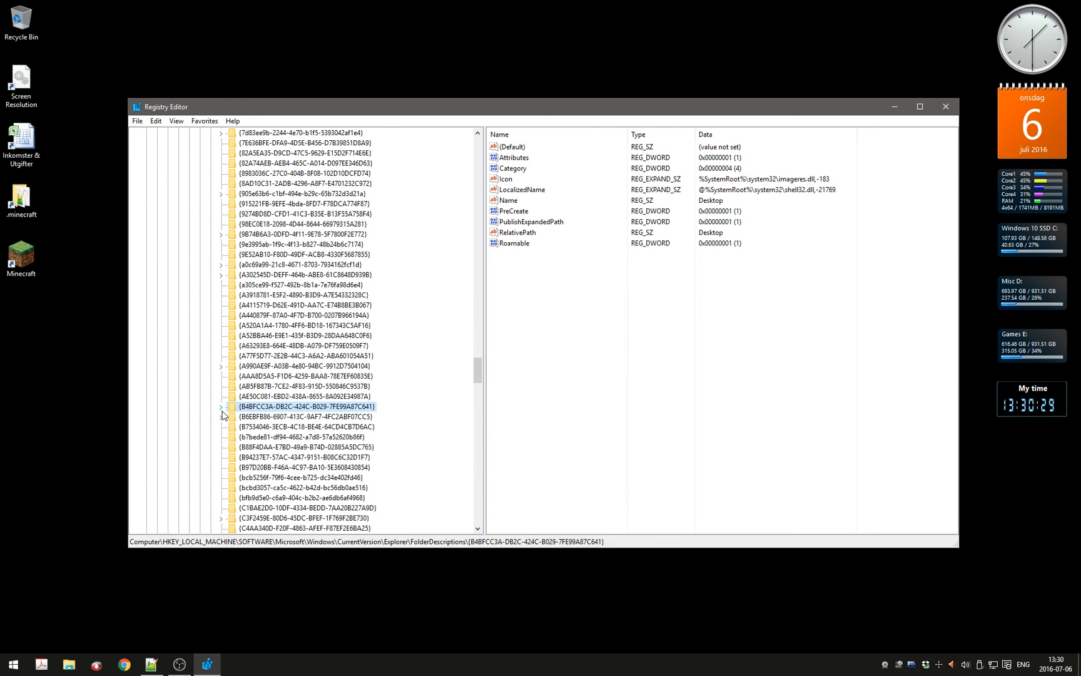
left_click(220, 407)
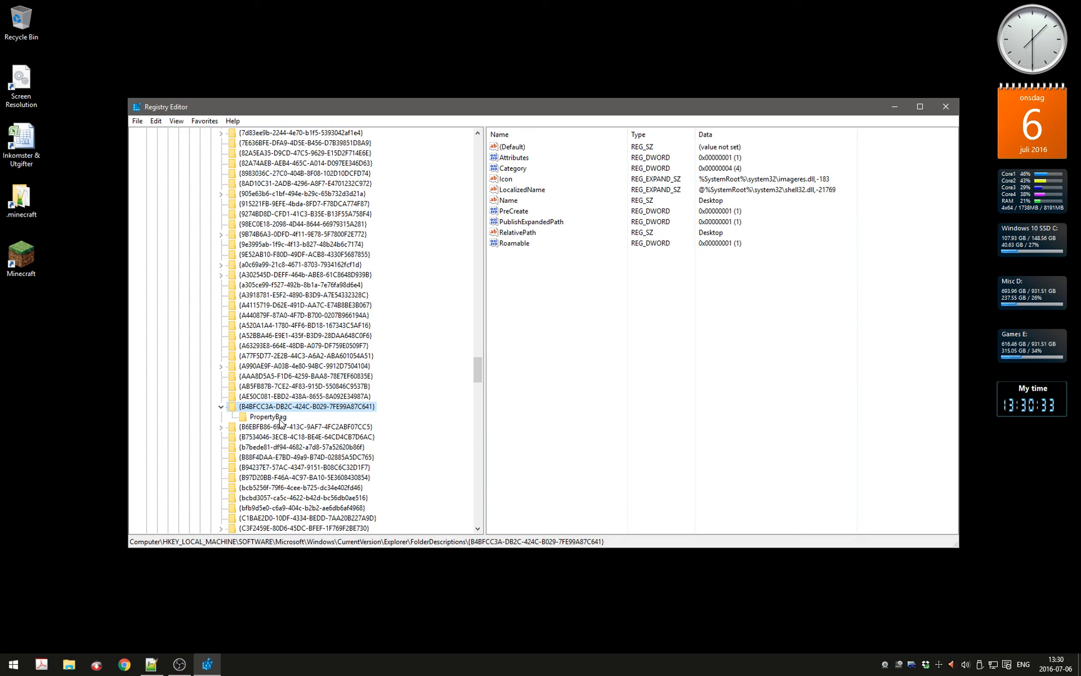
left_click(268, 417)
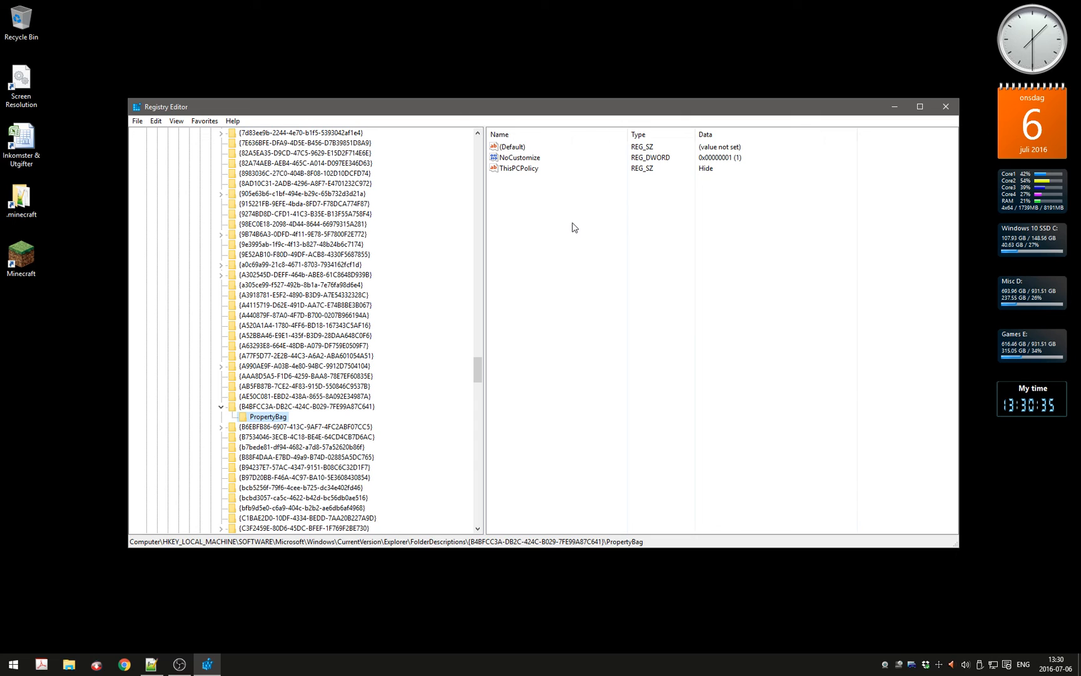
left_click(520, 168)
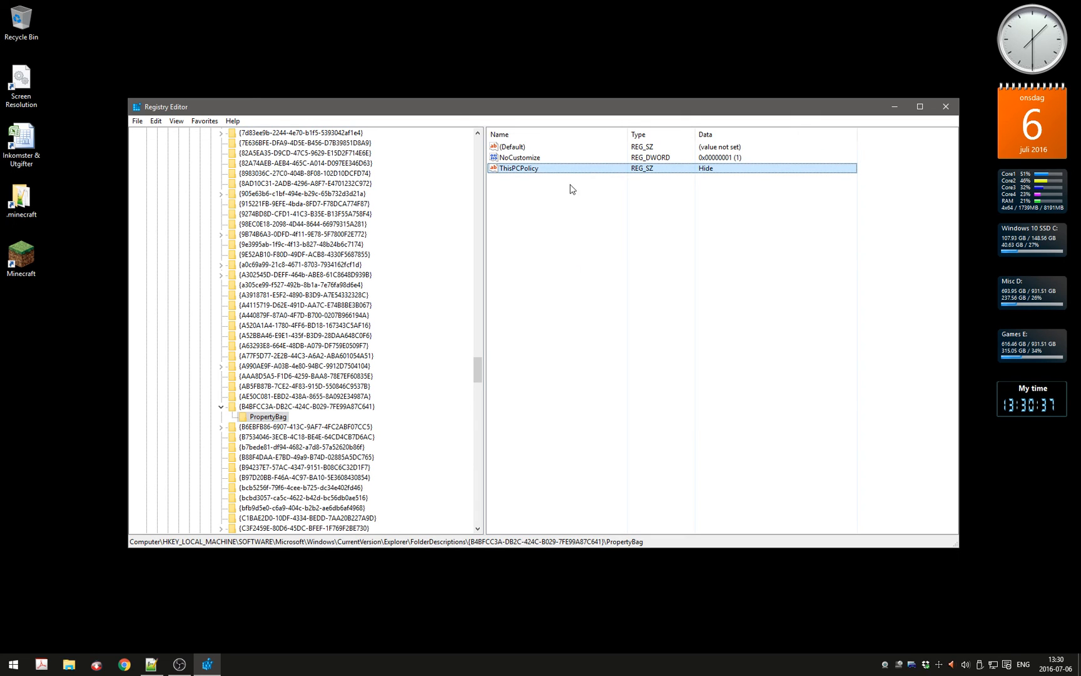
mouse_move(543, 235)
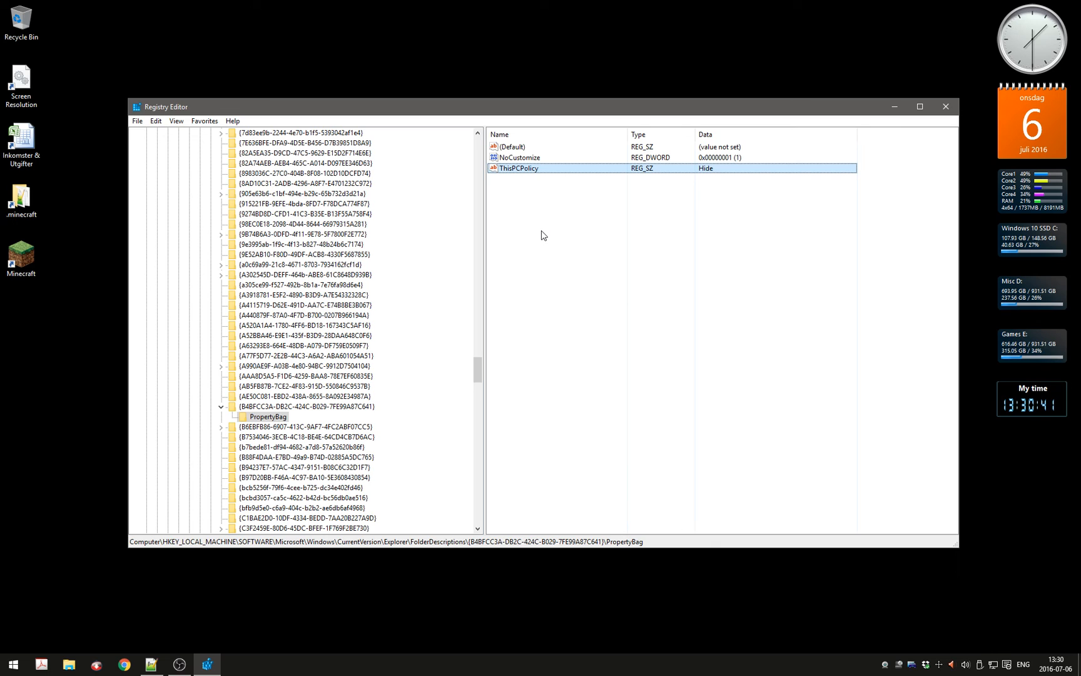
right_click(569, 254)
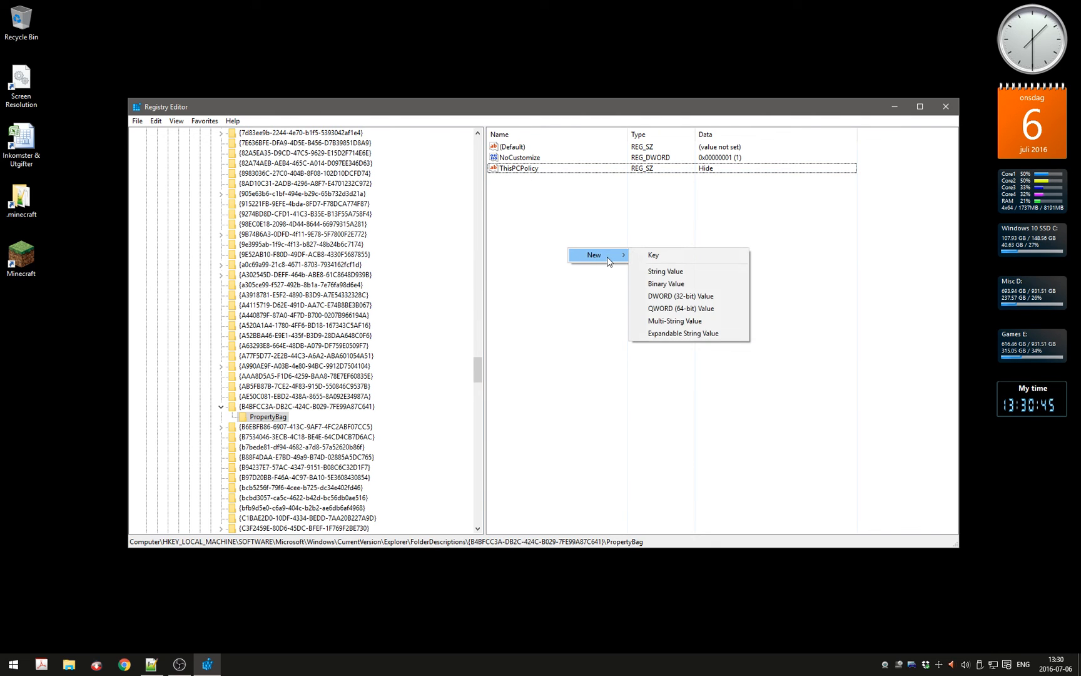
mouse_move(689, 272)
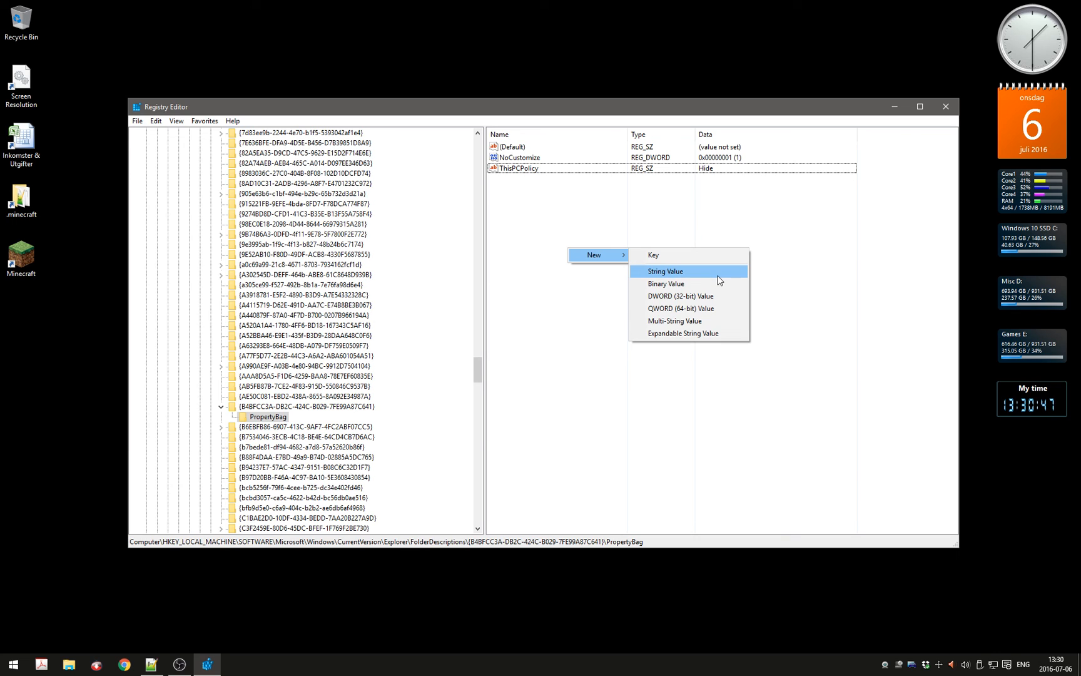
left_click(665, 270)
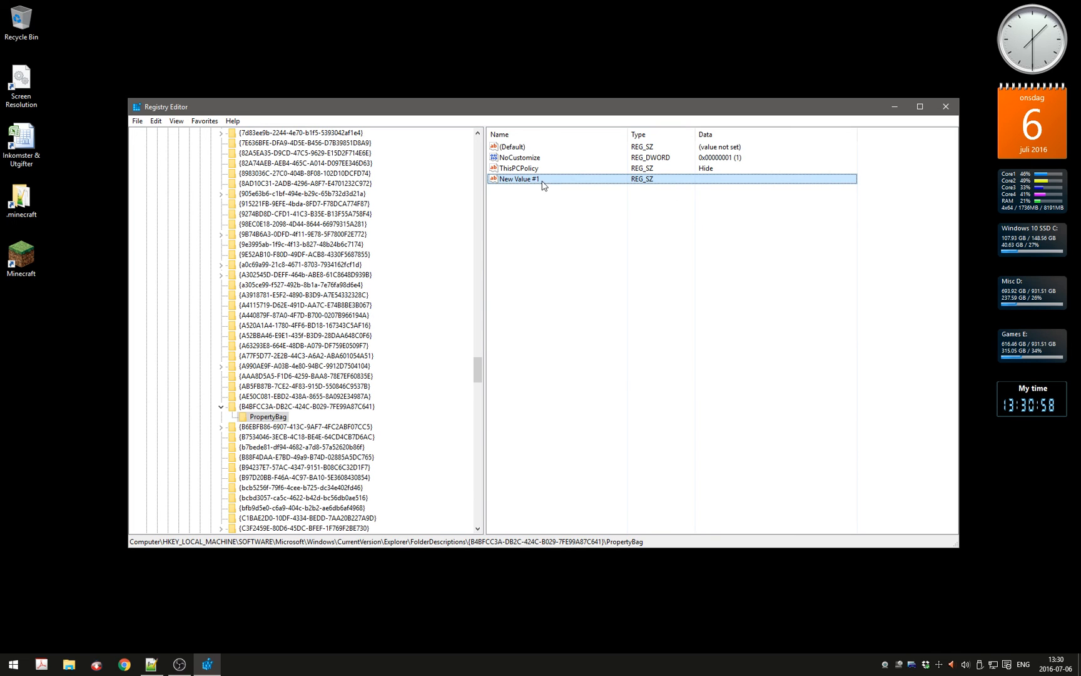
double_click(520, 179)
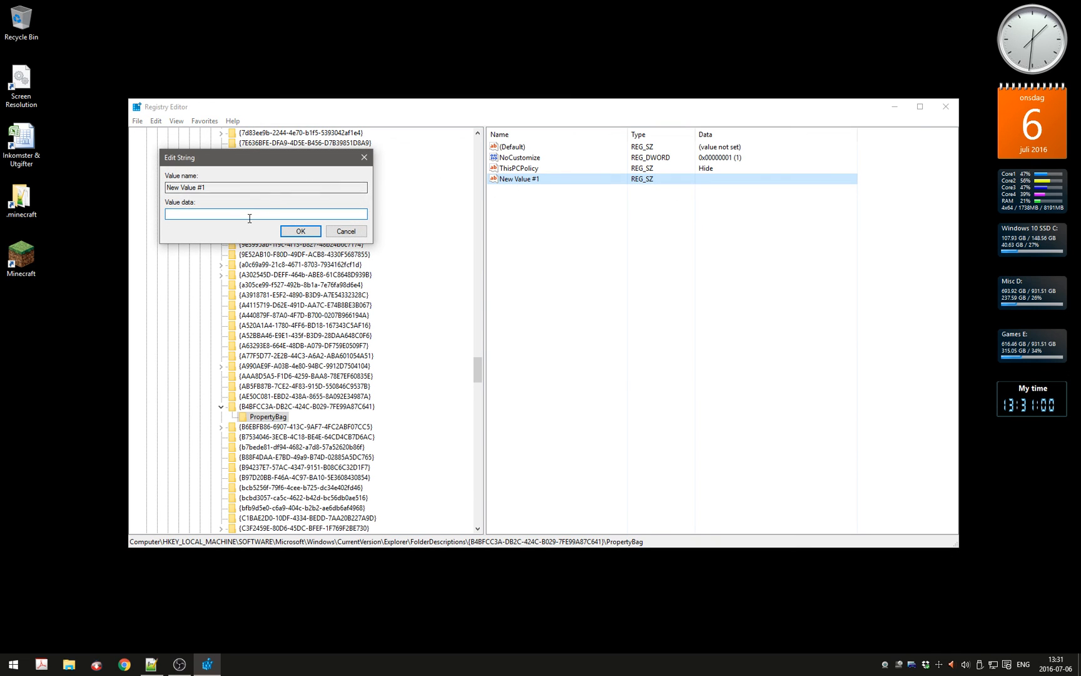
type("Hide")
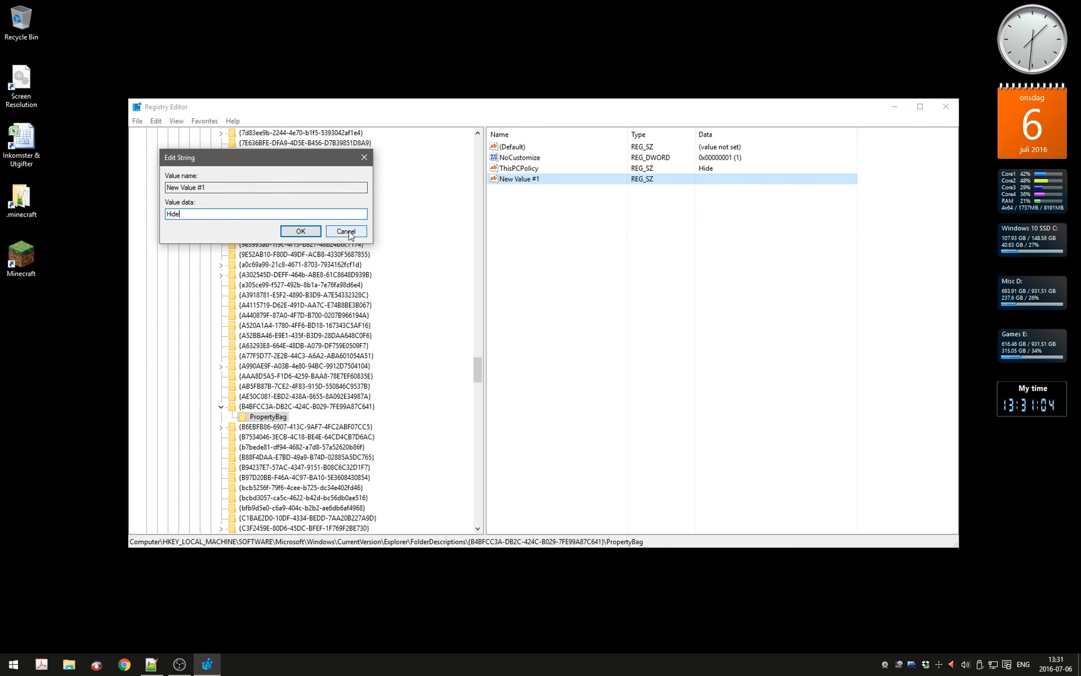
left_click(345, 232)
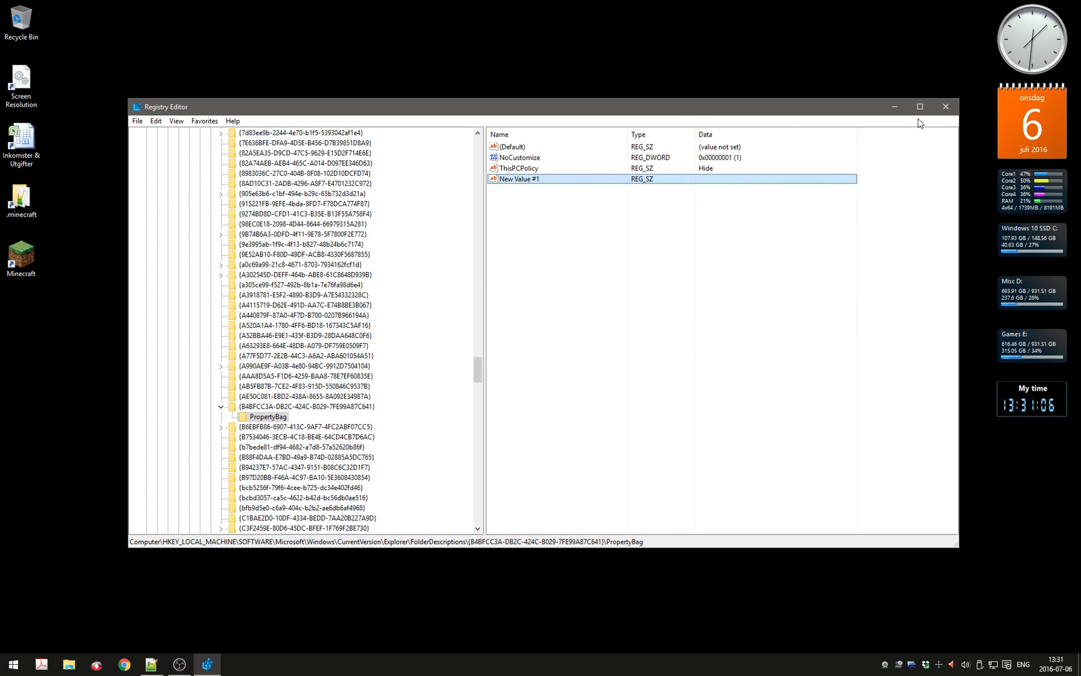
key("Delete")
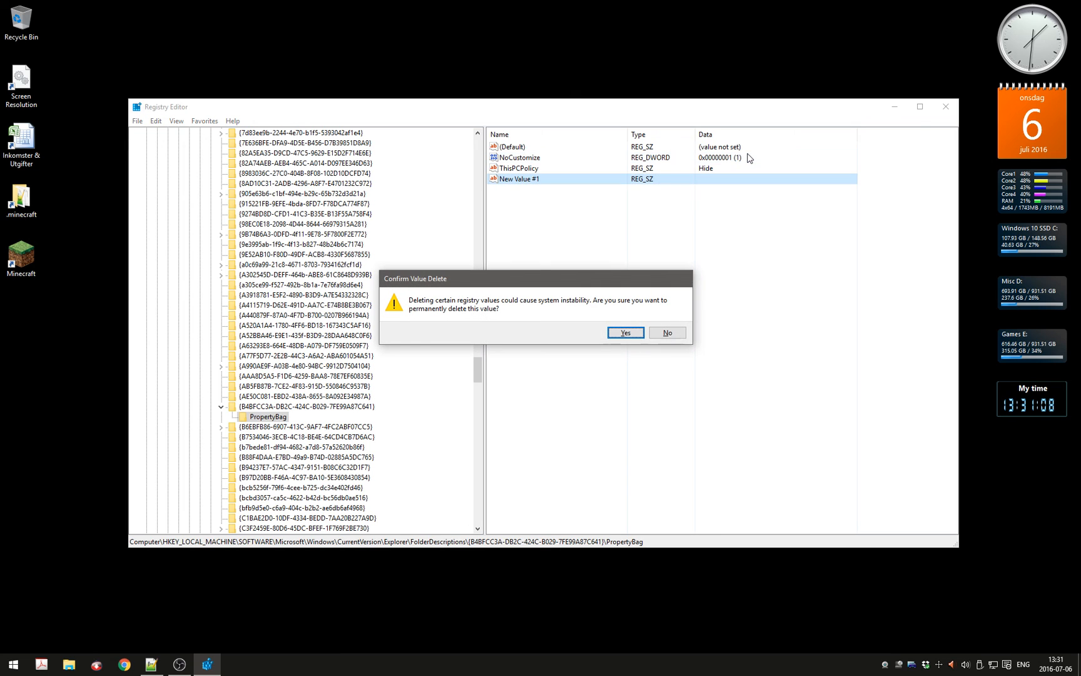
left_click(623, 333)
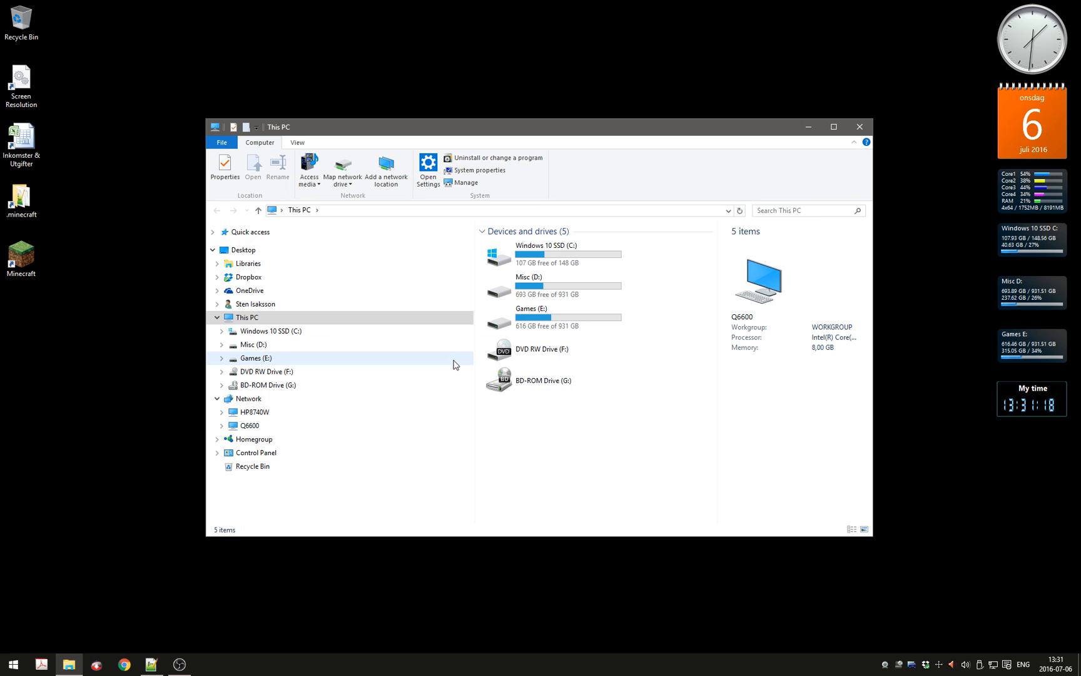
Select This PC in File Explorer to verify only the five devices and drives are listed.
left_click(247, 316)
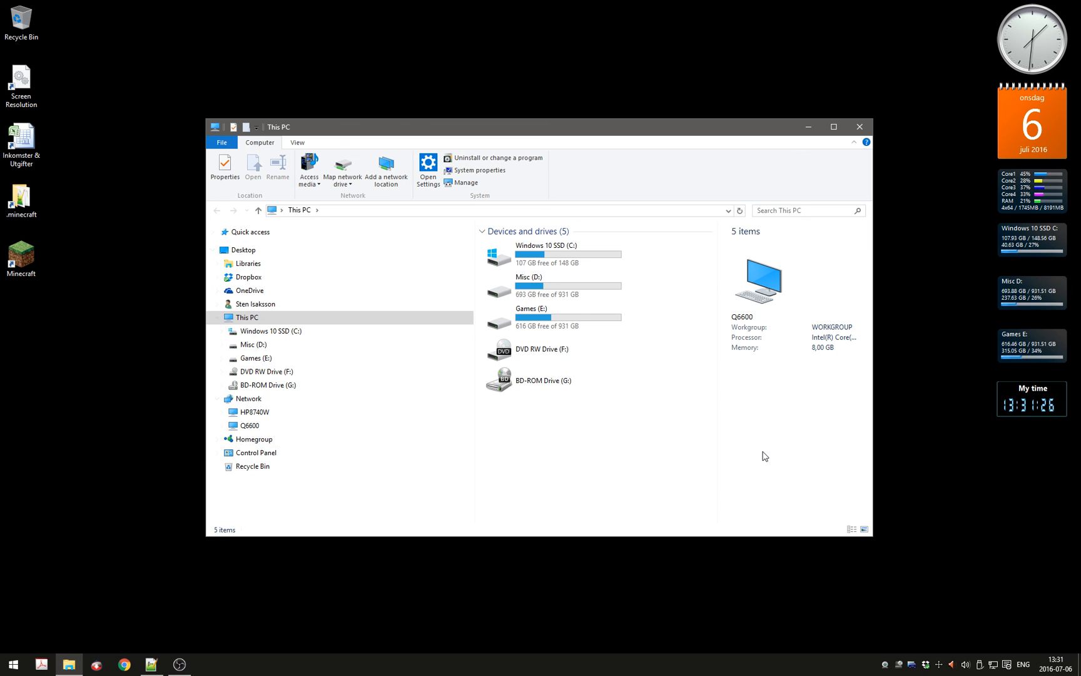
mouse_move(649, 382)
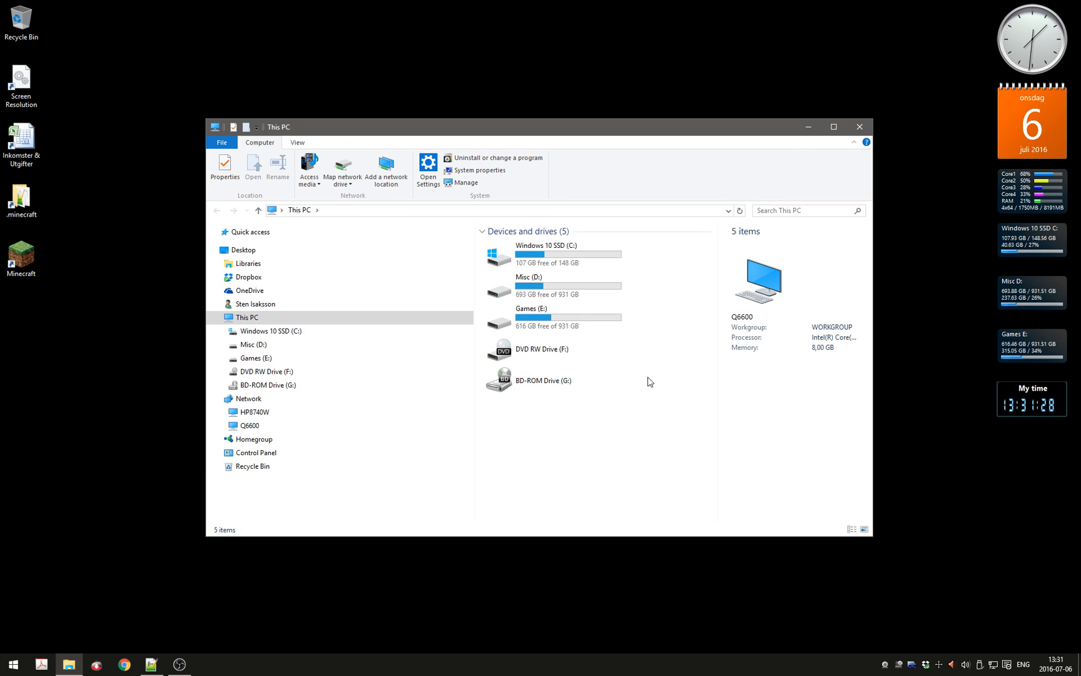
mouse_move(722, 305)
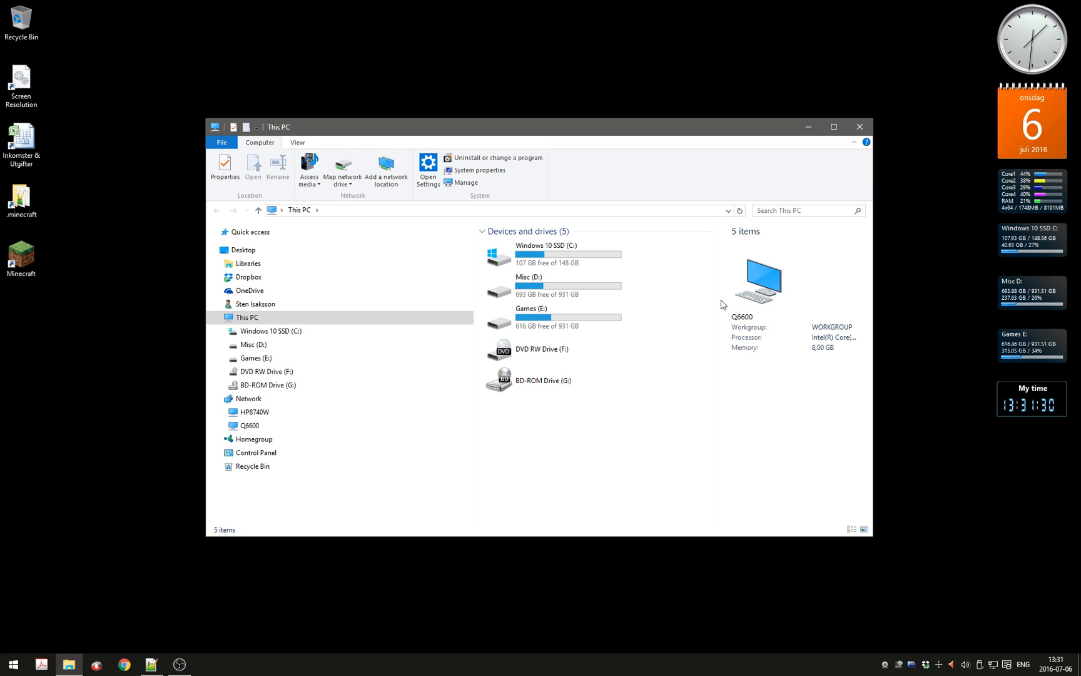